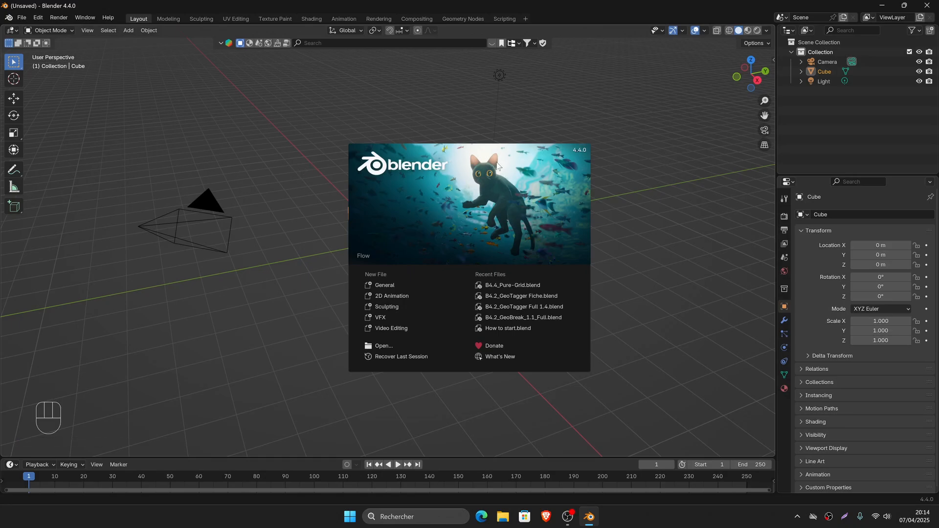
mouse_move(393, 203)
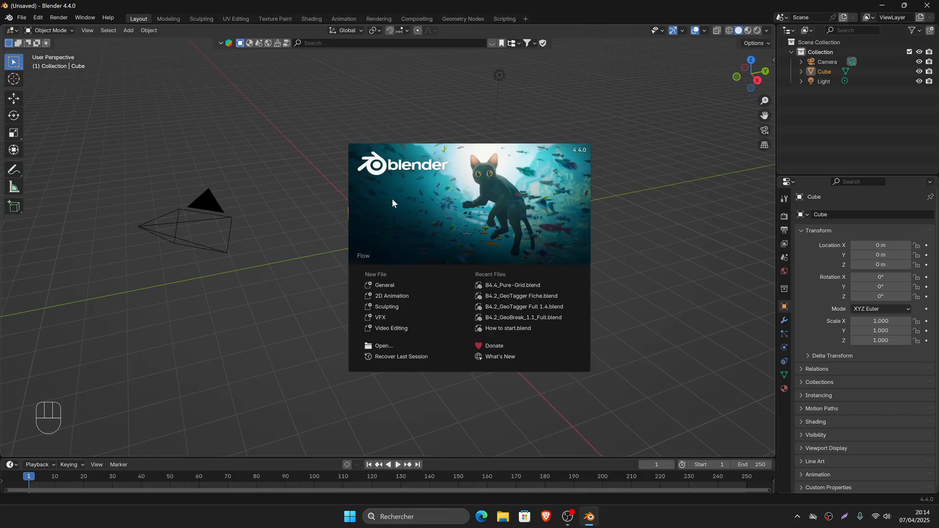
mouse_move(426, 155)
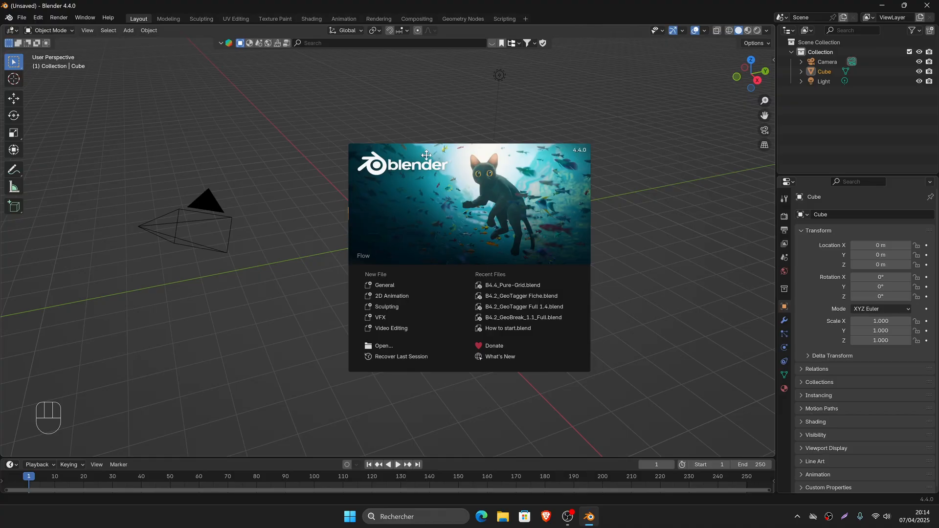
mouse_move(588, 142)
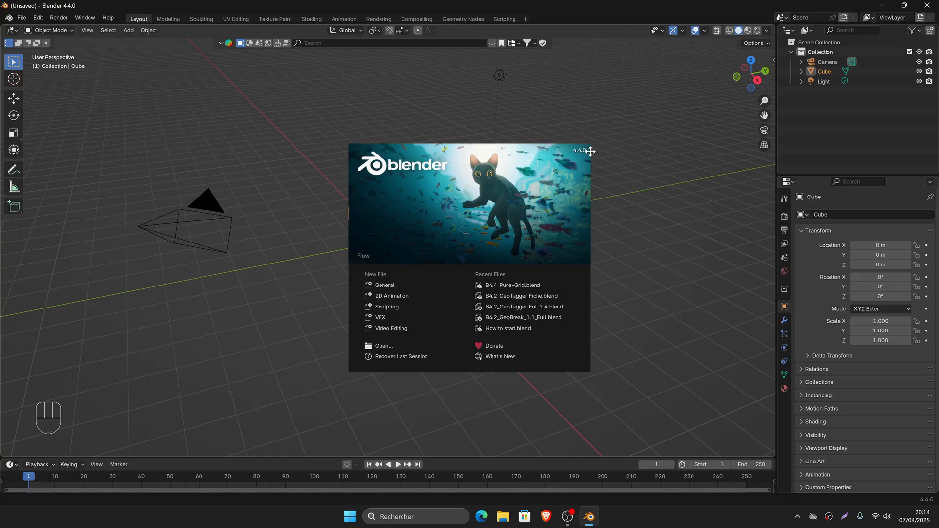
- Dismiss the startup splash screen to reveal the default cube, camera and light
left_click(184, 61)
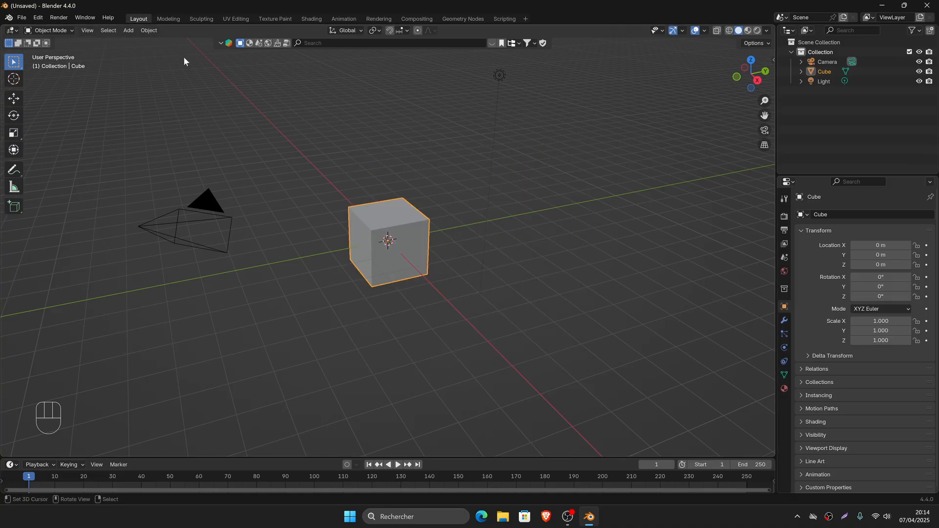
- Open Edit > Preferences on the Add-ons list
left_click(37, 18)
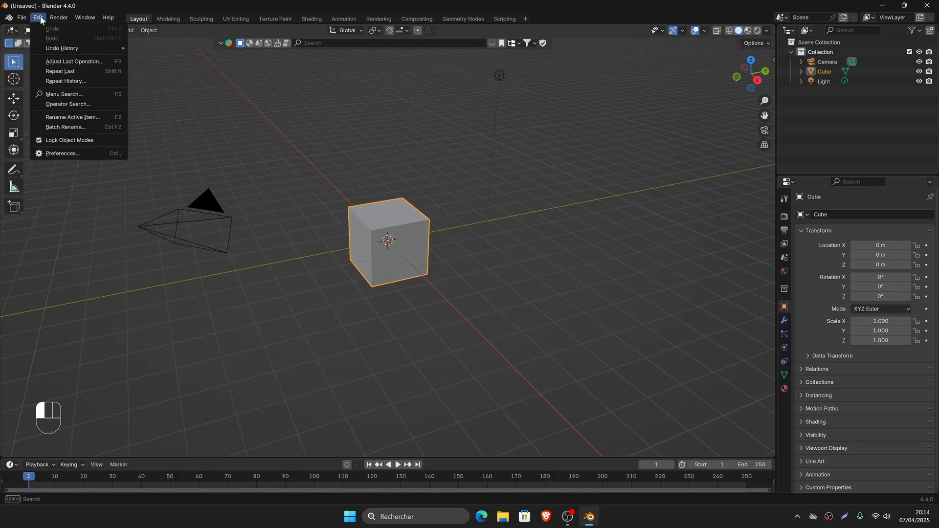
left_click(61, 155)
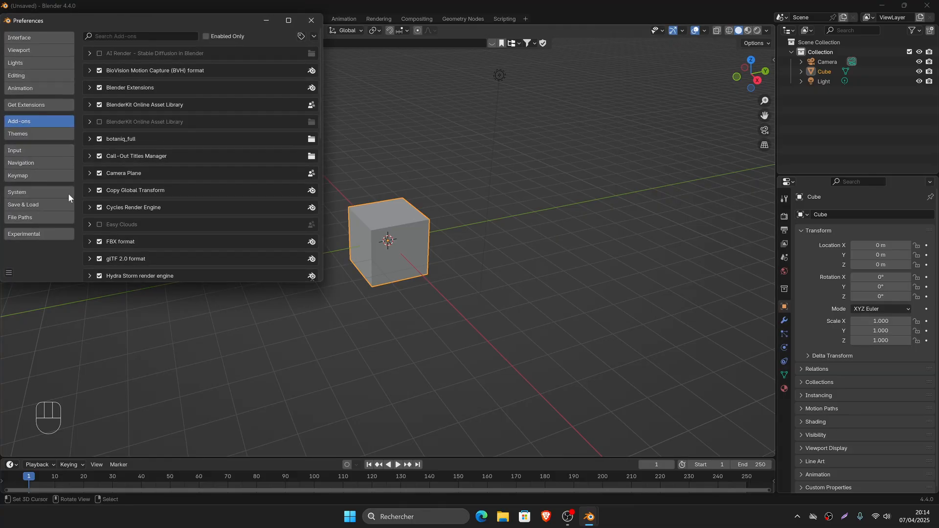
left_click(25, 106)
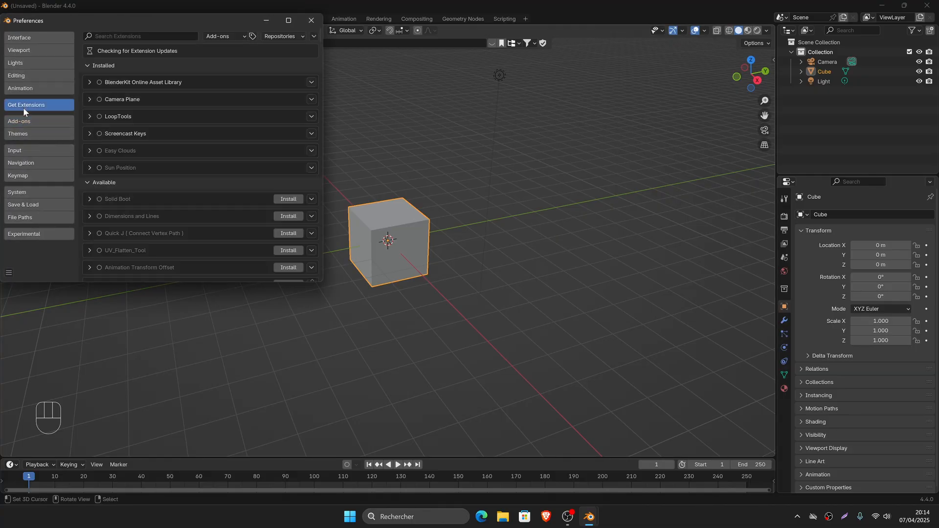
left_click(19, 123)
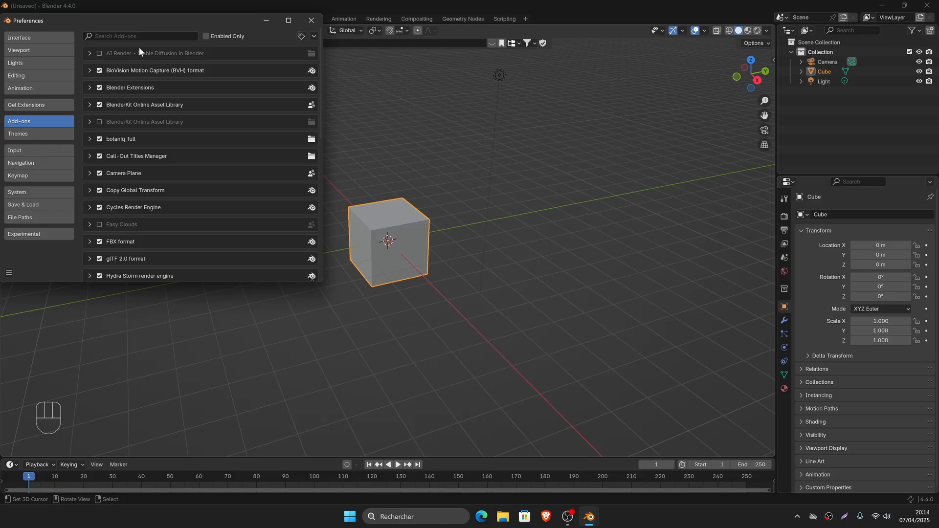
- Search 'SUN', expand Sun Position, and show the Install from Disk dropdown
left_click(141, 36)
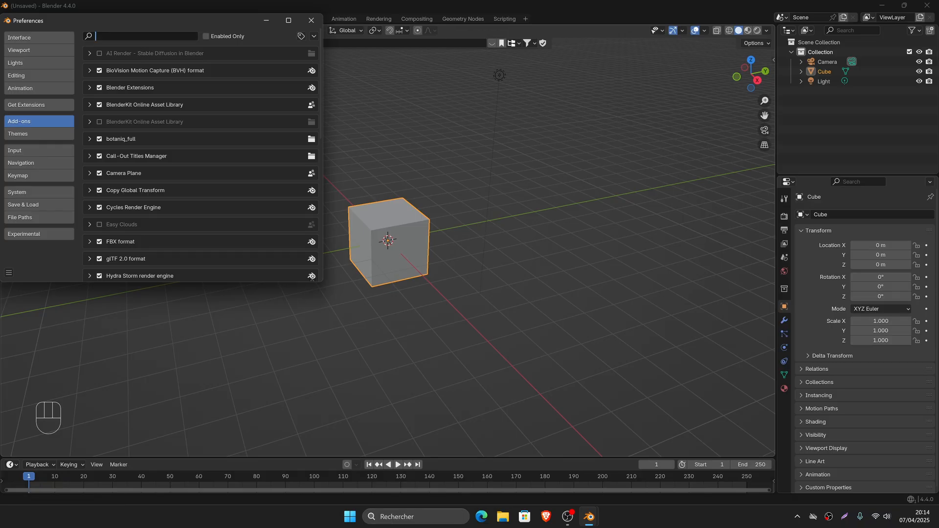
type("SUN")
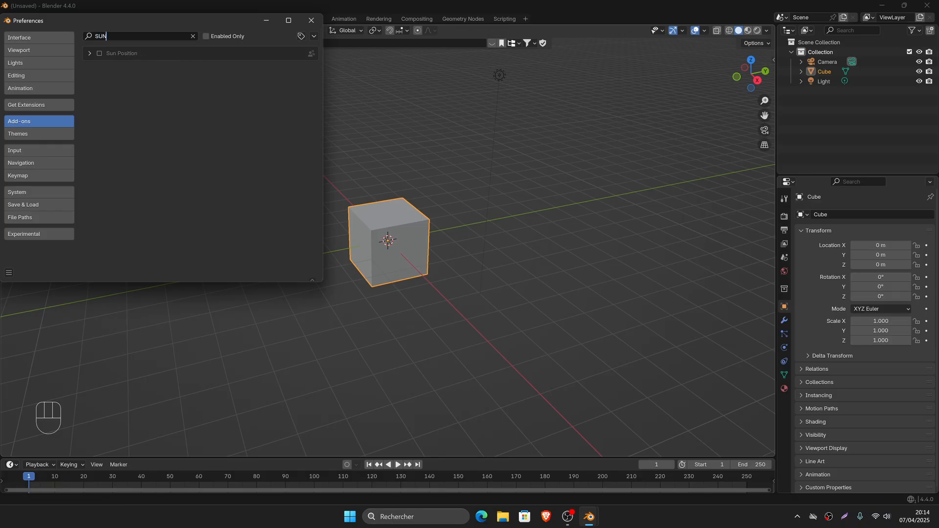
left_click(89, 54)
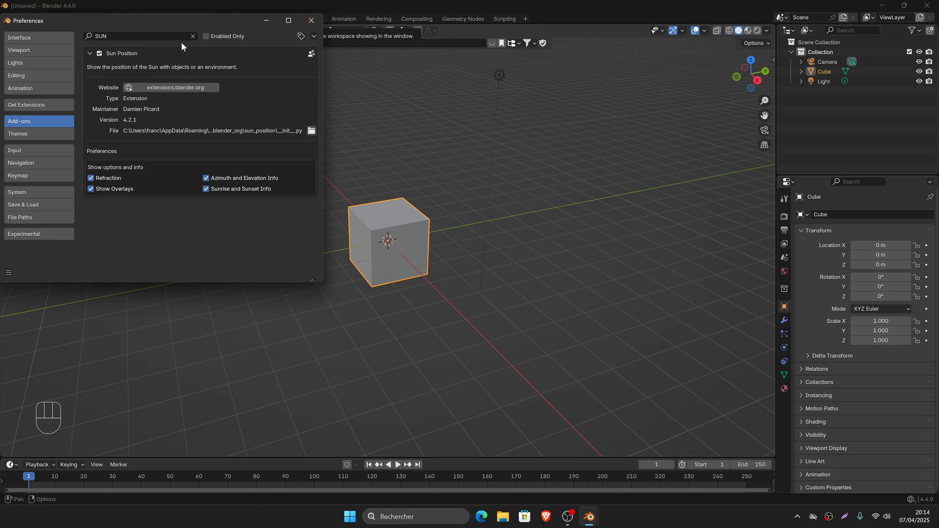
left_click(313, 35)
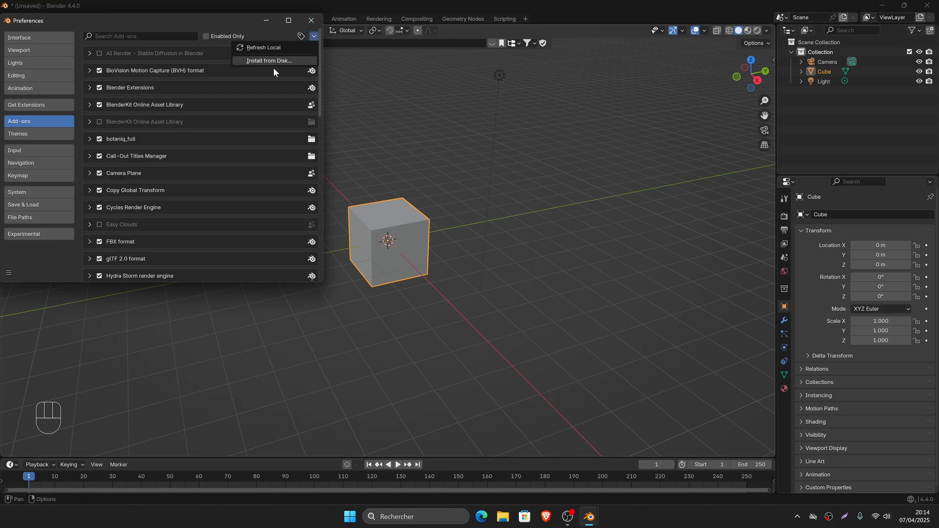
- Install the PureSky zip from disk and search 'PureSky' to confirm it's enabled
left_click(269, 61)
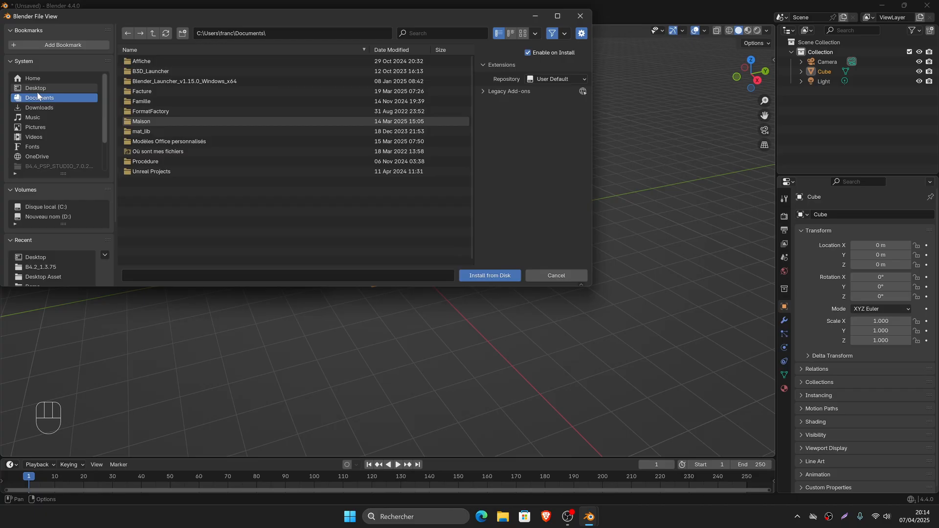
left_click(36, 87)
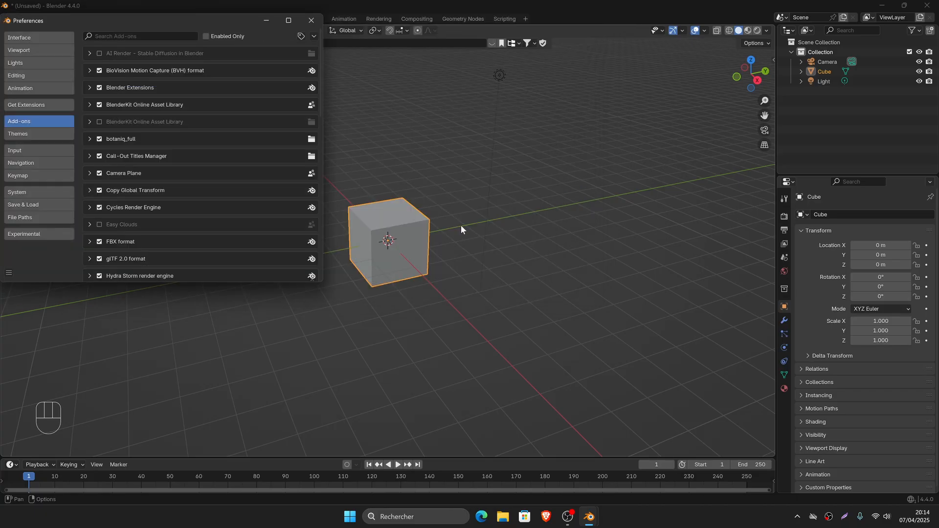
type("PureSky")
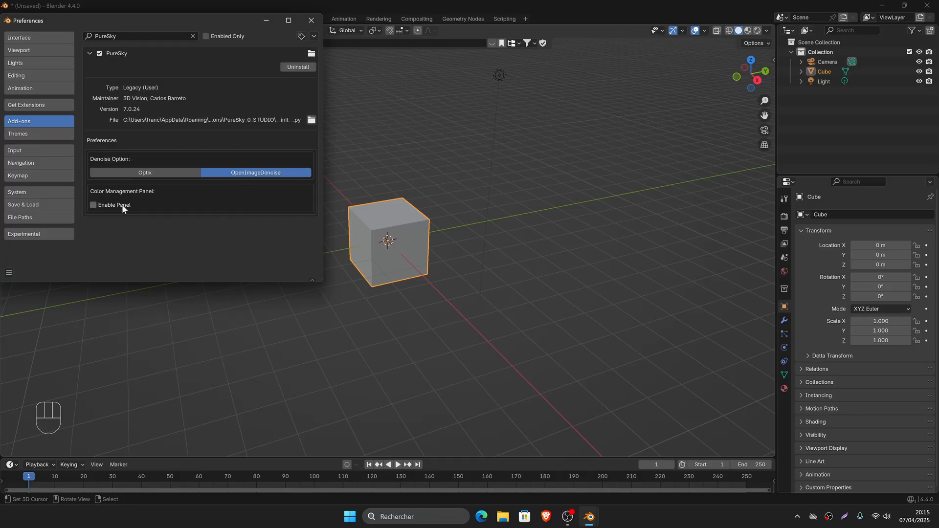
mouse_move(153, 209)
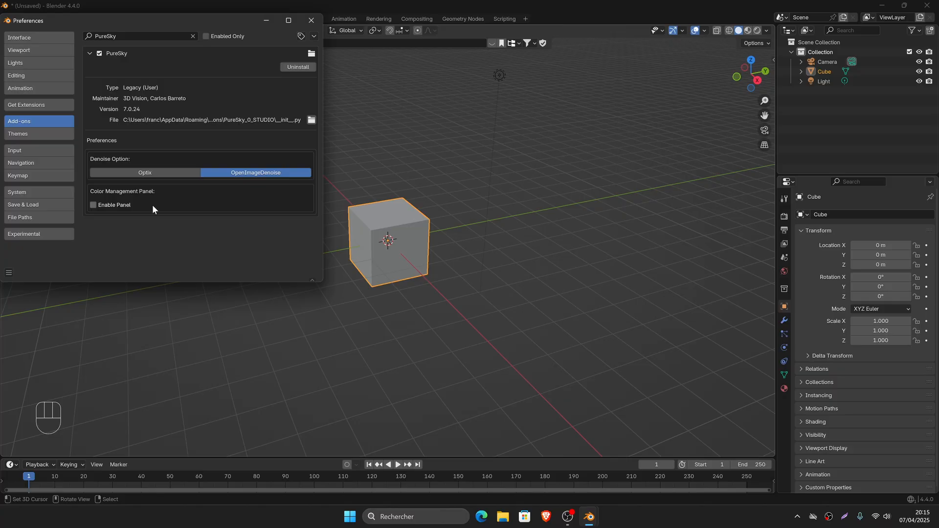
mouse_move(278, 216)
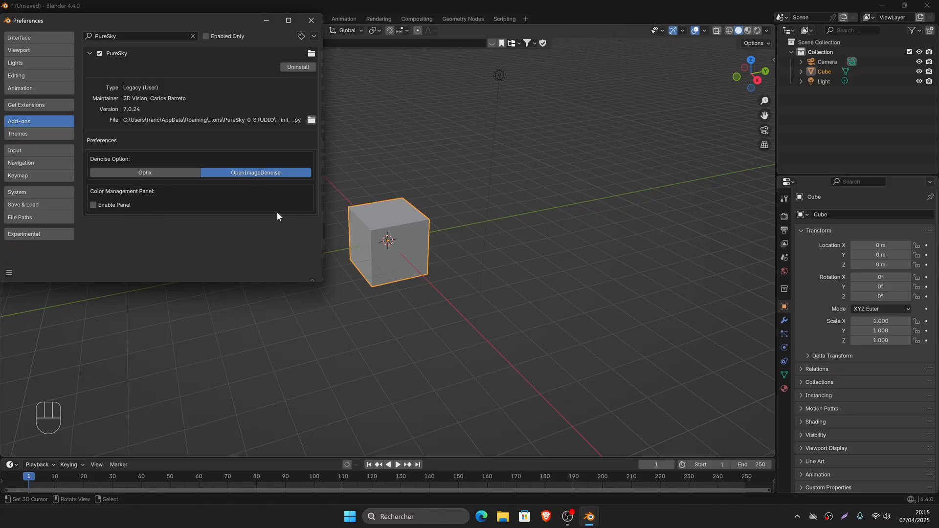
mouse_move(171, 219)
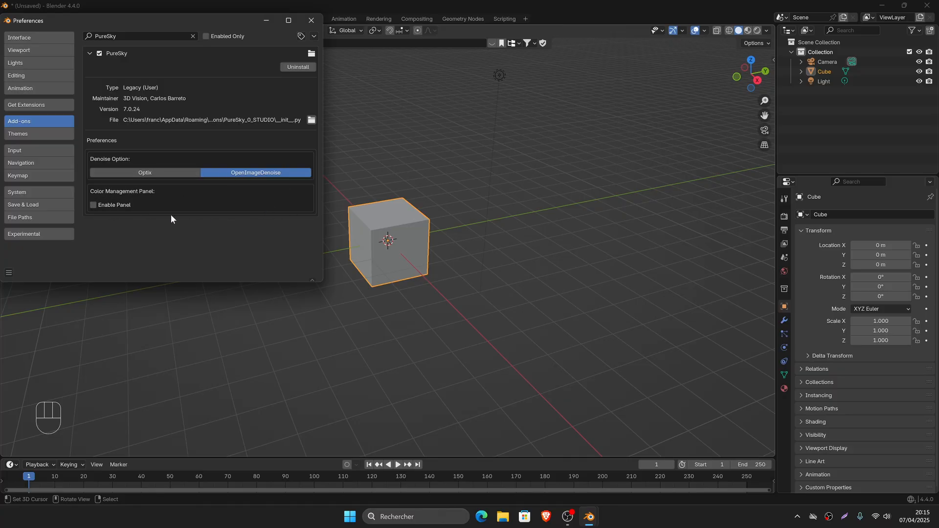
mouse_move(102, 212)
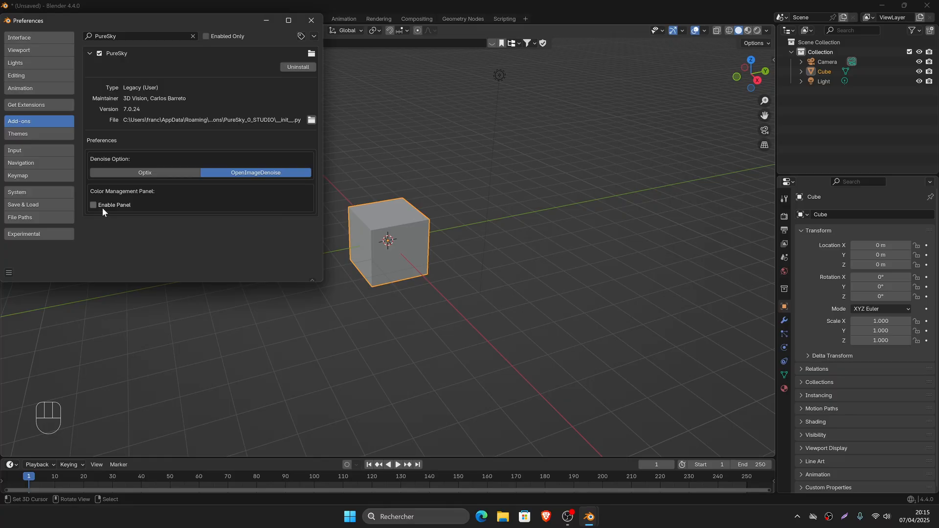
mouse_move(111, 200)
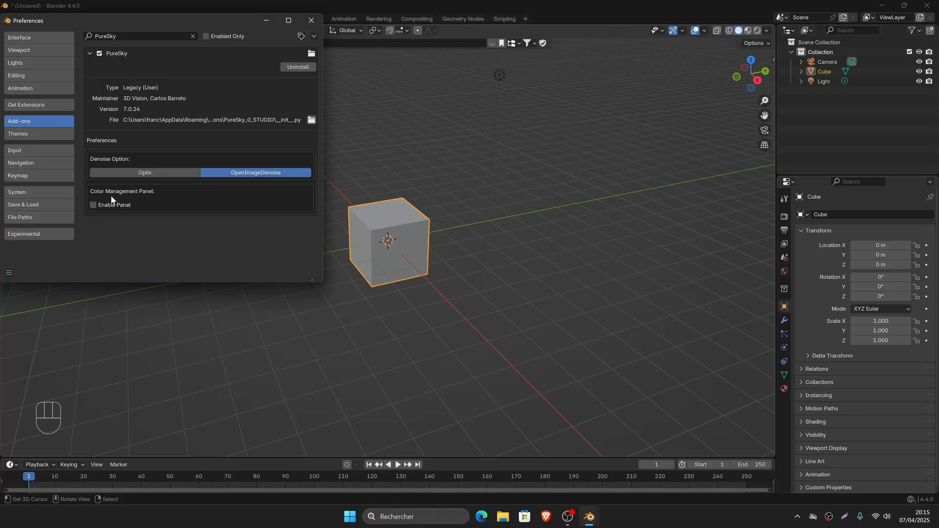
mouse_move(90, 56)
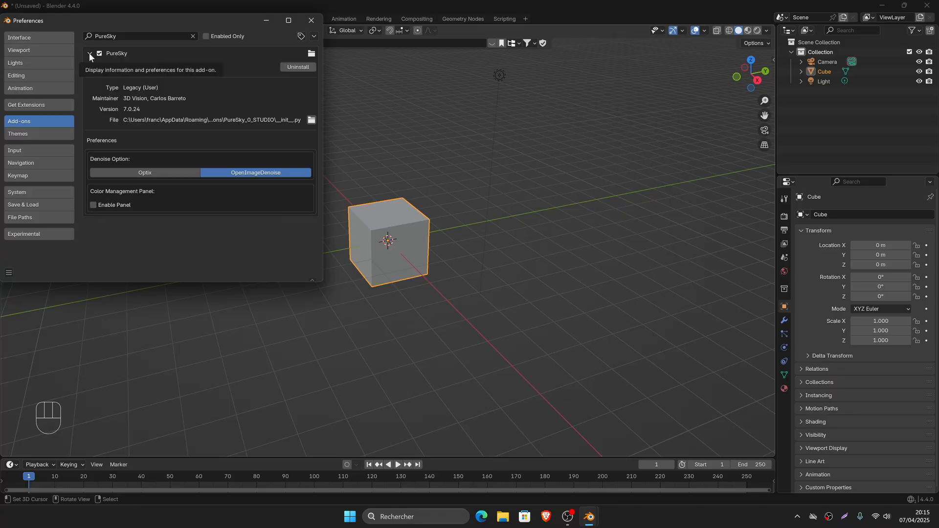
- Close Blender and relaunch it from the Blender 4.4 desktop shortcut
left_click(311, 20)
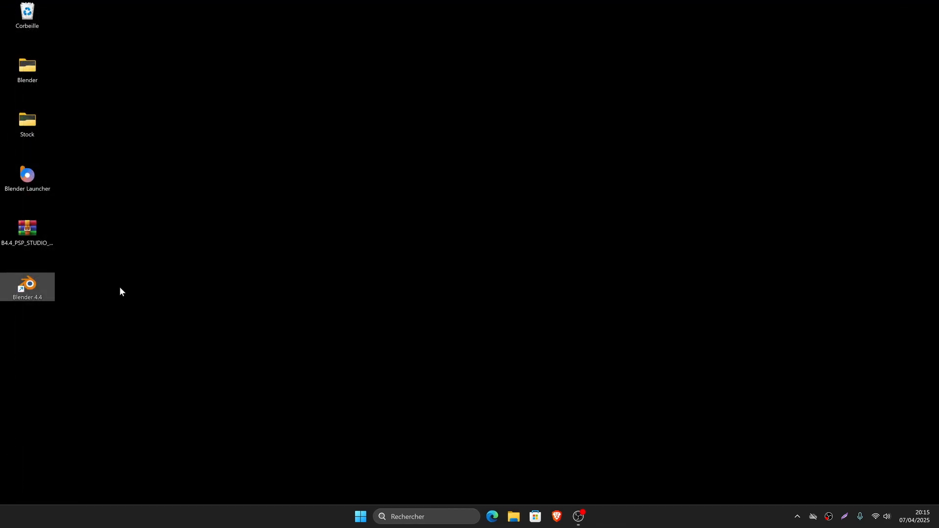
double_click(27, 286)
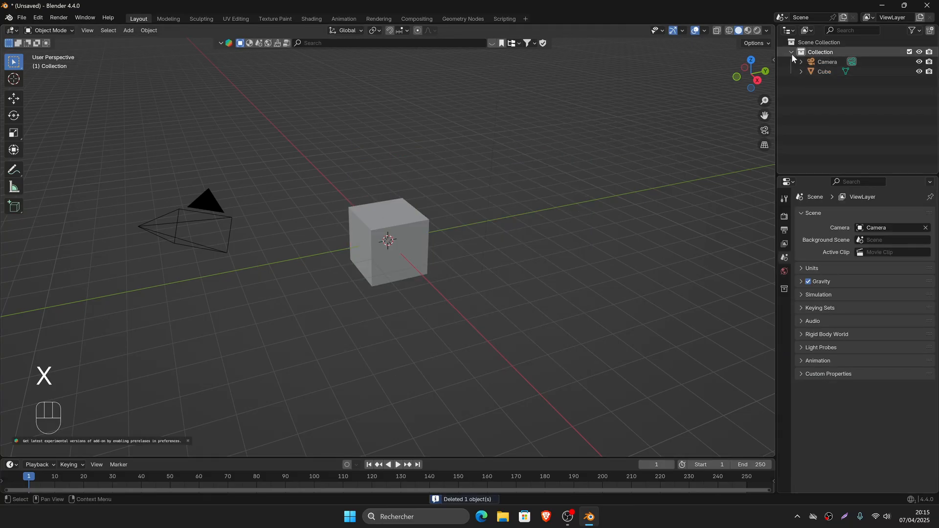
- Open the viewport sidebar with N and select the PureSky tab
key("n")
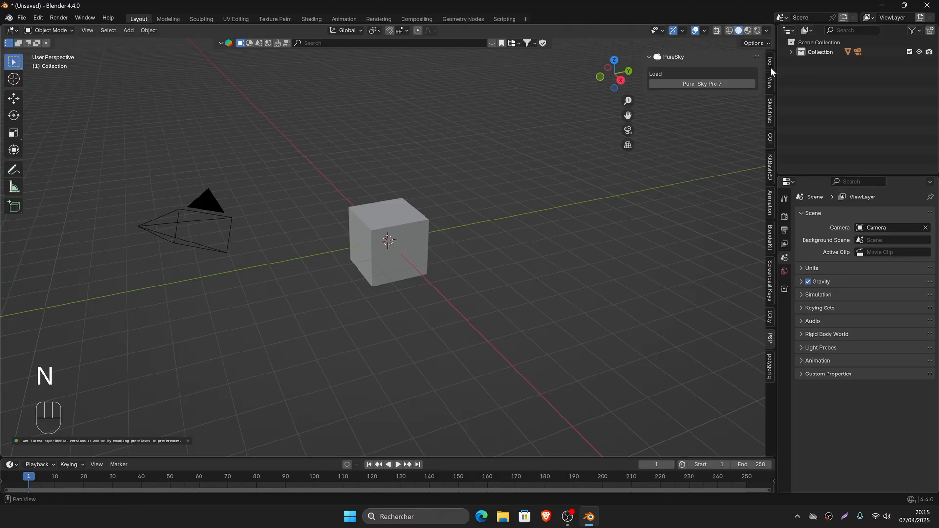
left_click(770, 83)
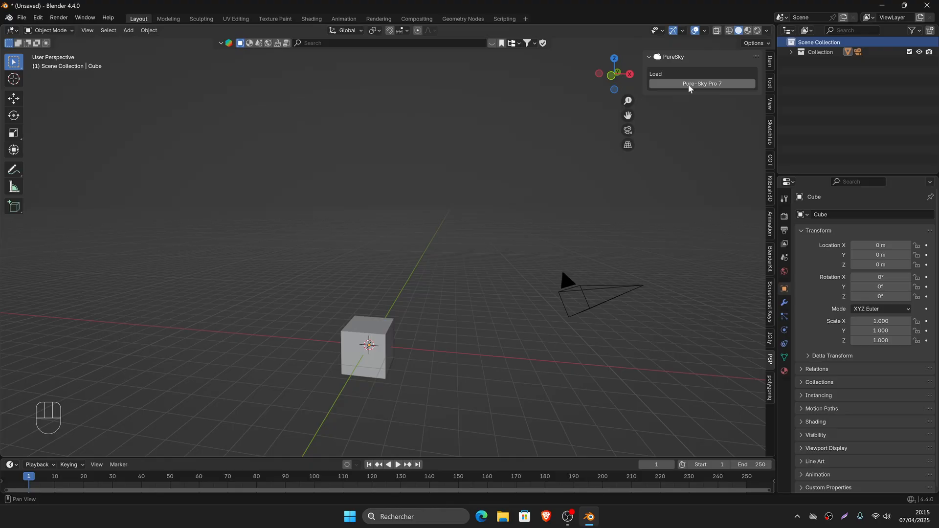
- Load Pure-Sky Pro 7 and orbit the view toward the sun and clouds
left_click(700, 84)
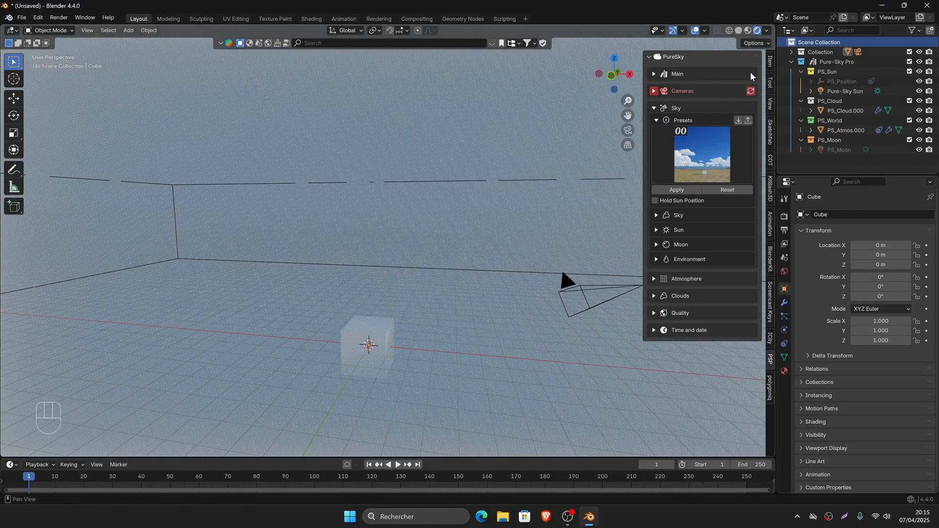
left_click(675, 191)
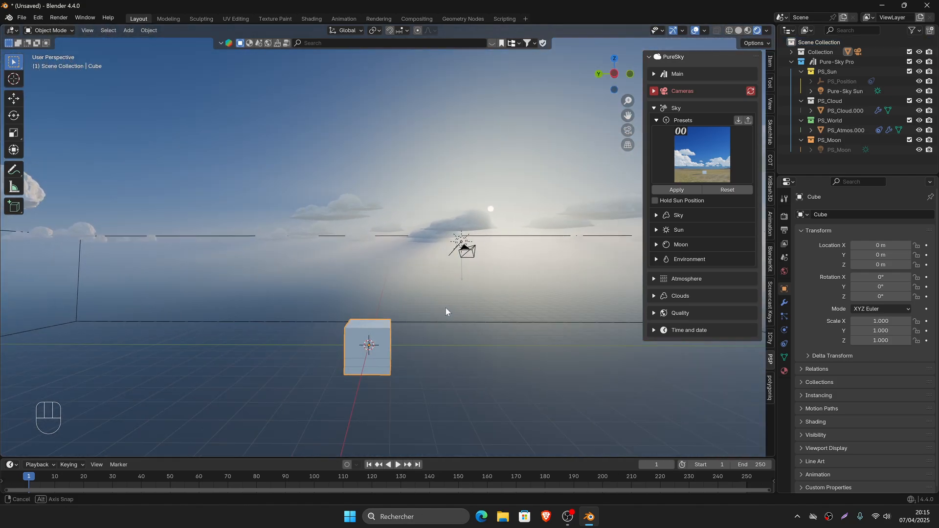
left_click_drag(446, 312, 473, 311)
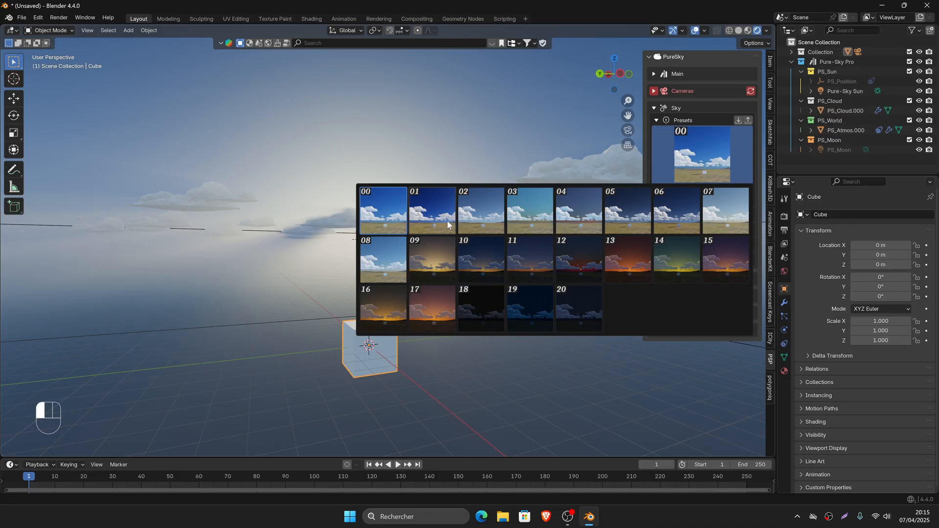
mouse_move(571, 263)
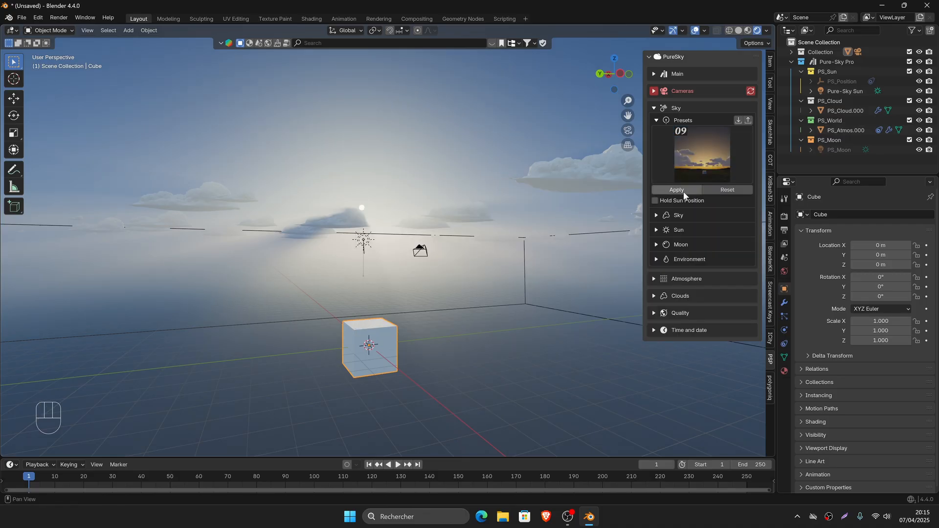
- Apply sky preset 09, then another gallery preset, and confirm a new time of day
left_click(675, 190)
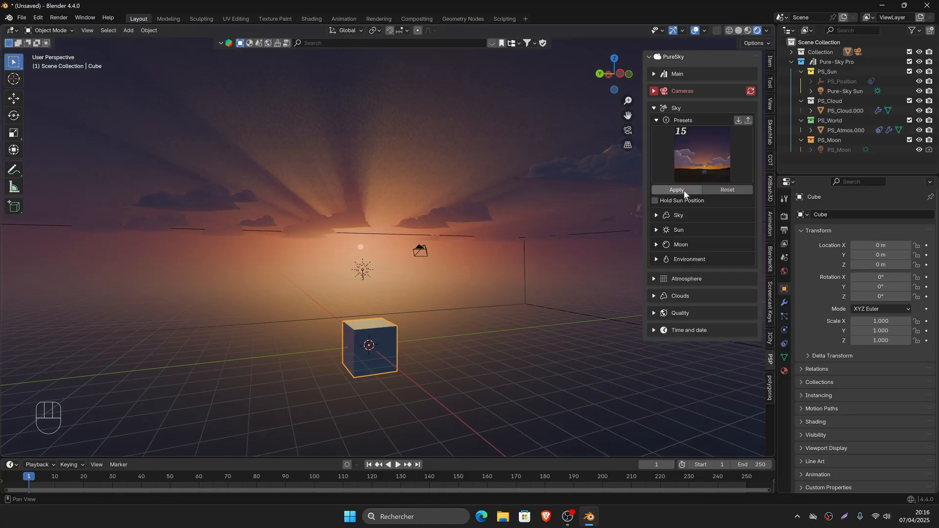
left_click(699, 150)
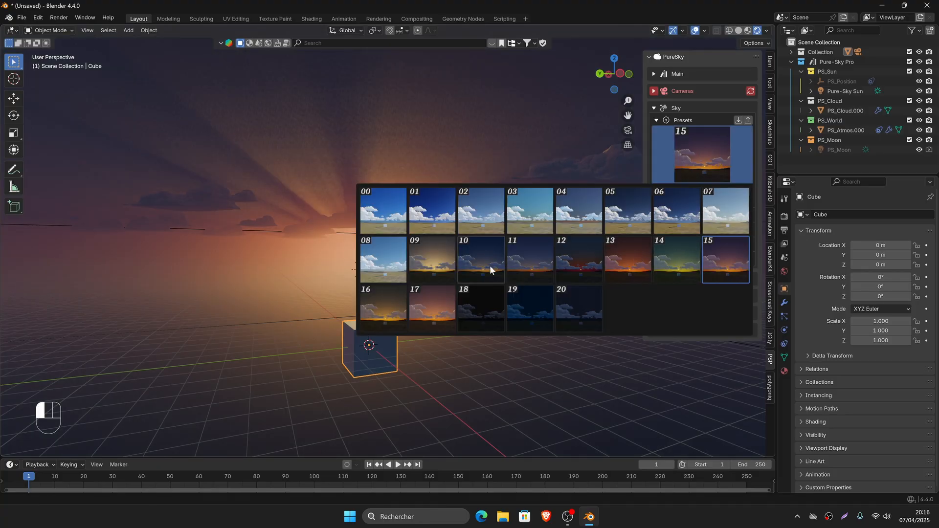
left_click(431, 259)
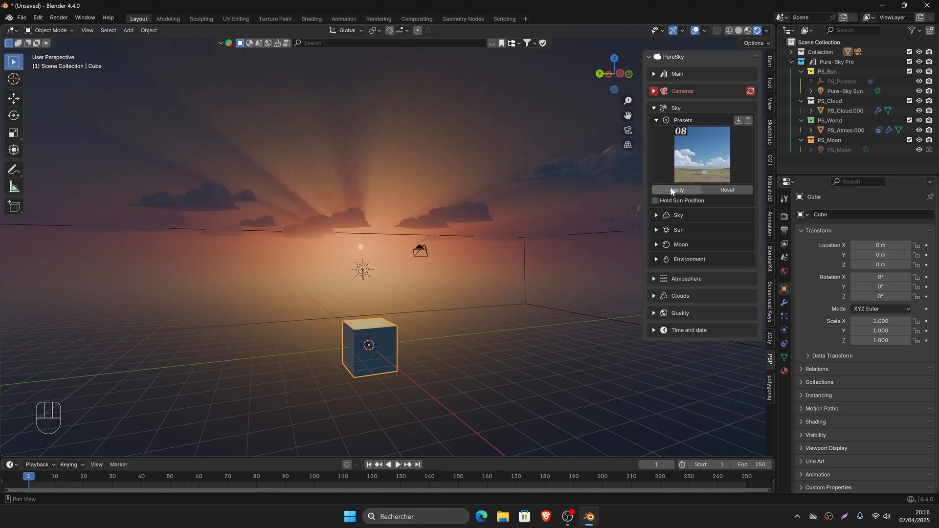
left_click(676, 190)
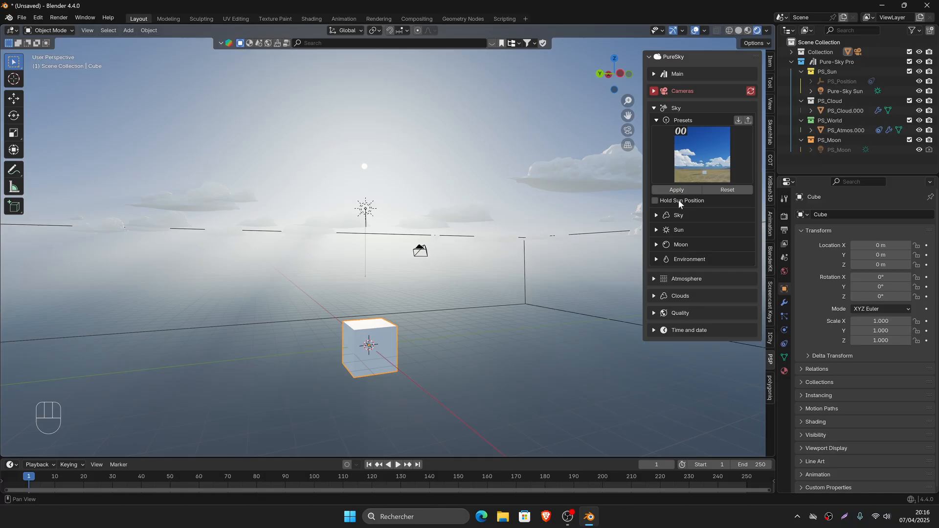
left_click(688, 333)
type("6.8")
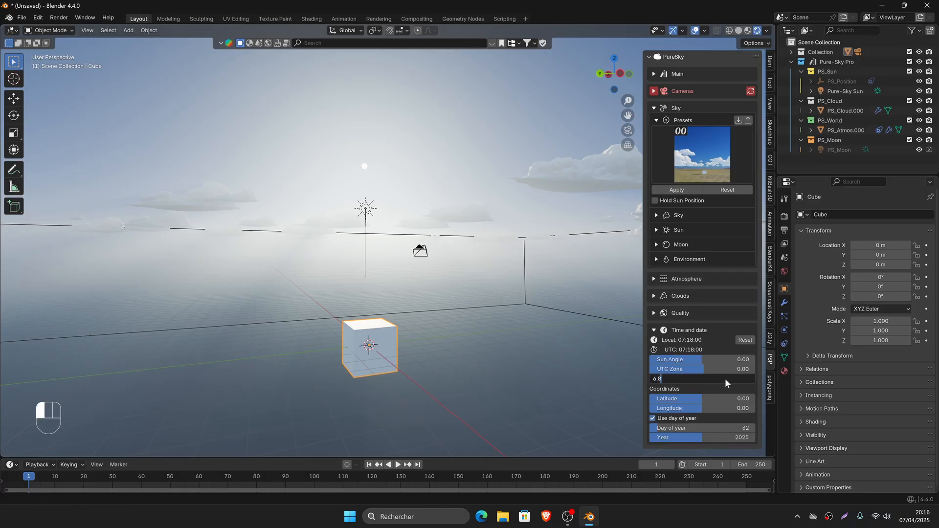
left_click(654, 329)
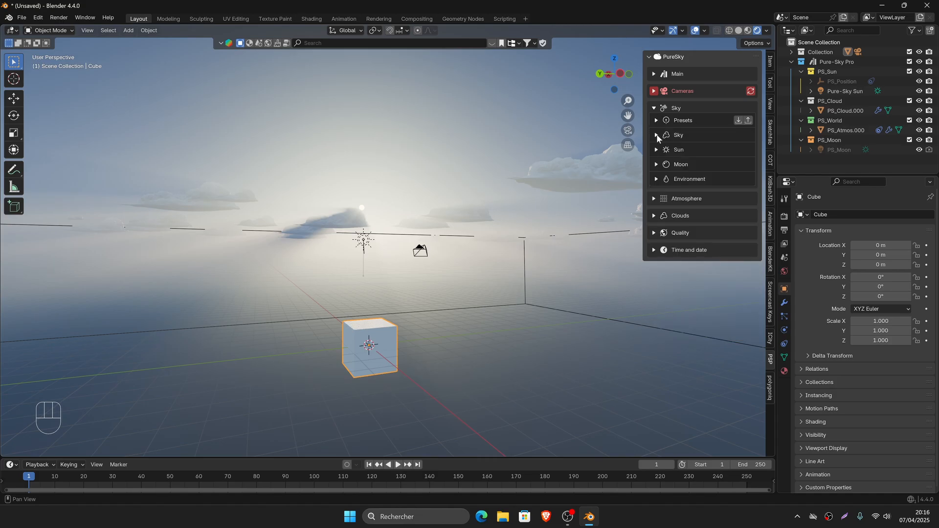
- Expand the Sky settings and drag the Sunrise colour to another hue
left_click(655, 137)
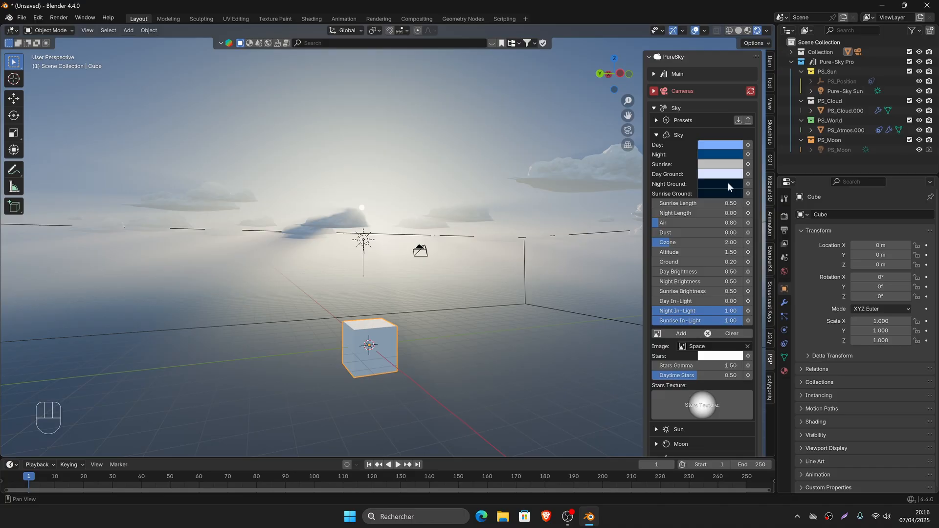
left_click(719, 154)
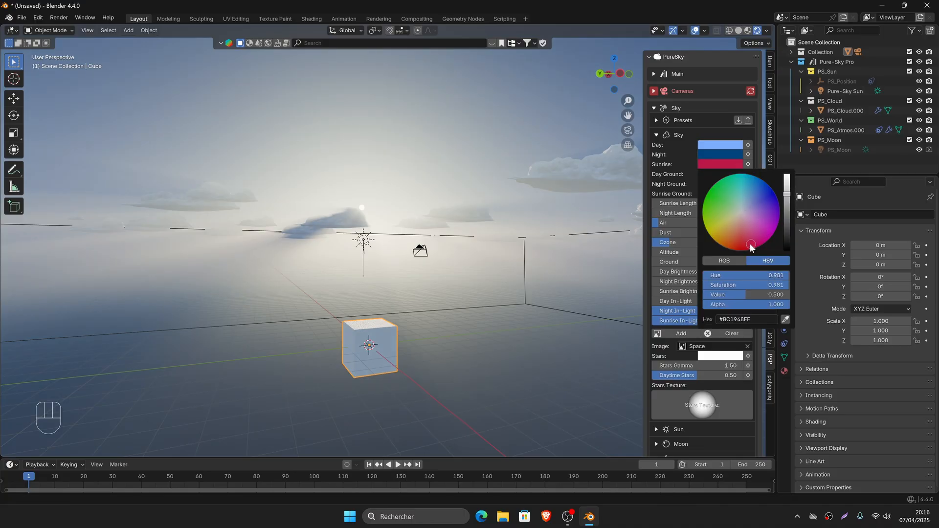
left_click_drag(749, 246, 717, 178)
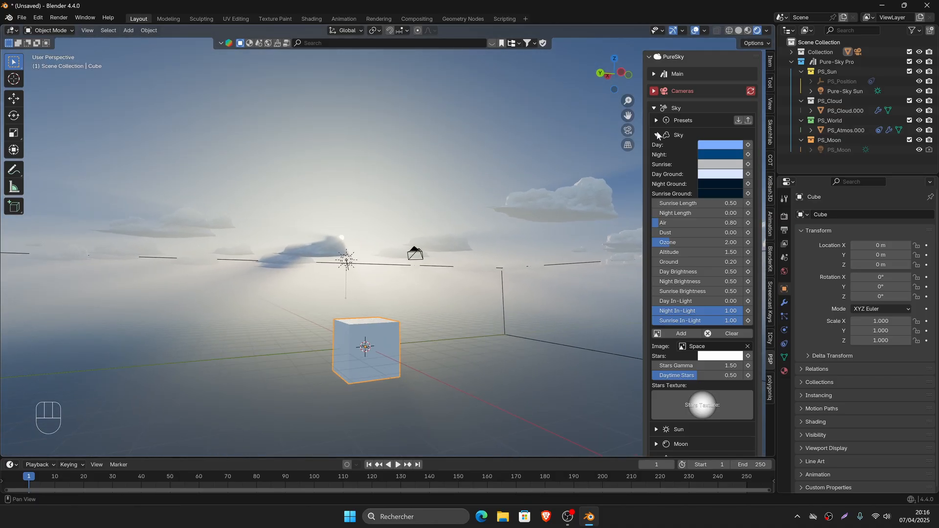
- Collapse Sky, expand Moon, and enable the moon Lampe checkbox
left_click(656, 135)
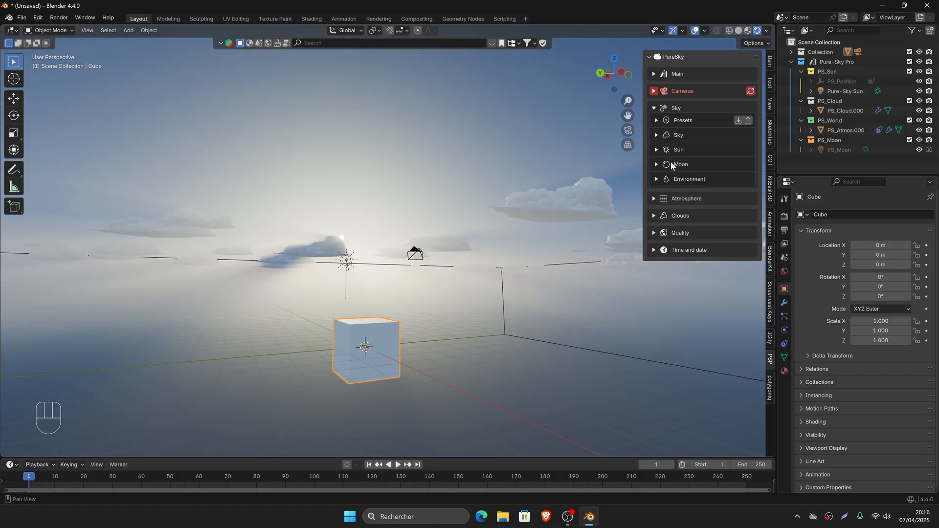
left_click(679, 164)
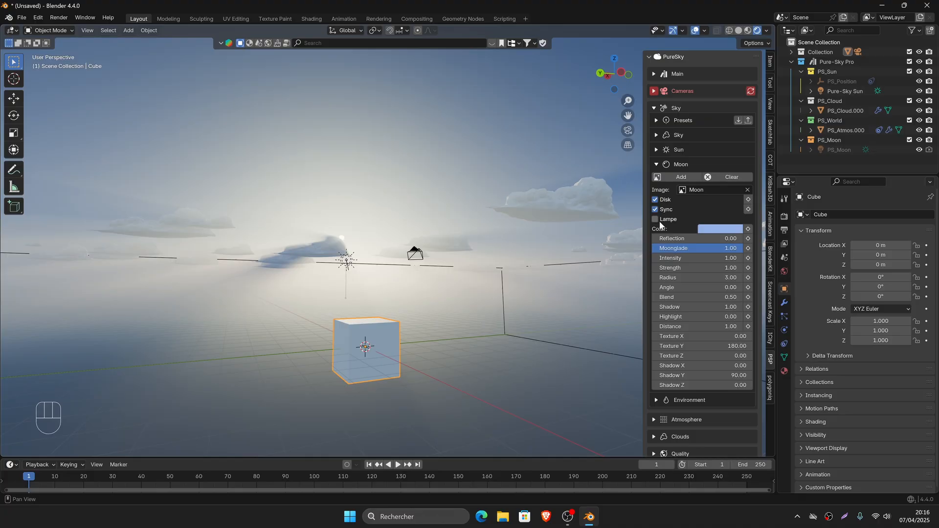
left_click(654, 219)
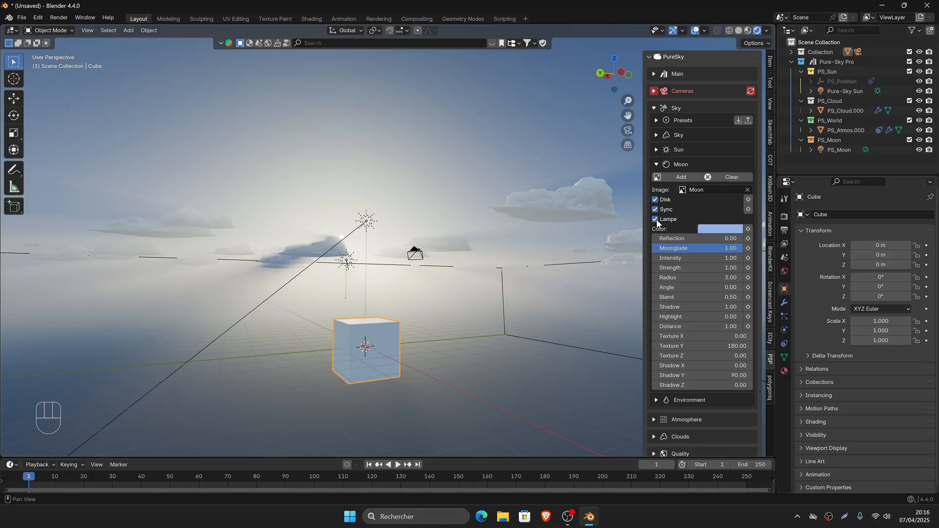
mouse_move(386, 230)
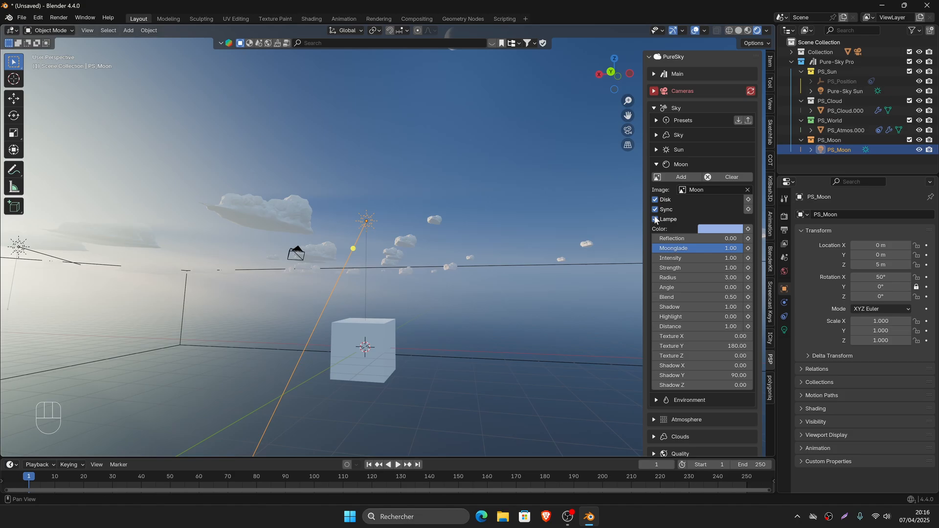
- Collapse the Moon subpanel and then the whole Sky section
left_click(680, 164)
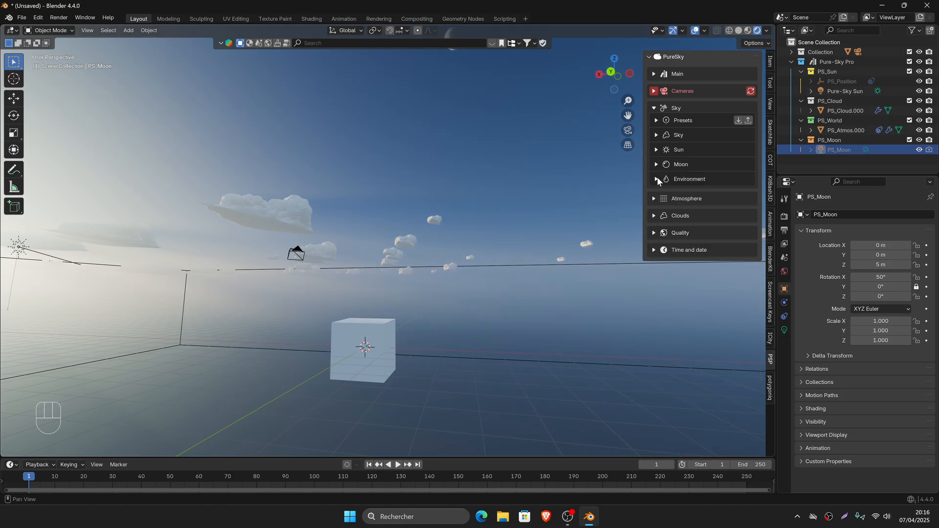
left_click(656, 182)
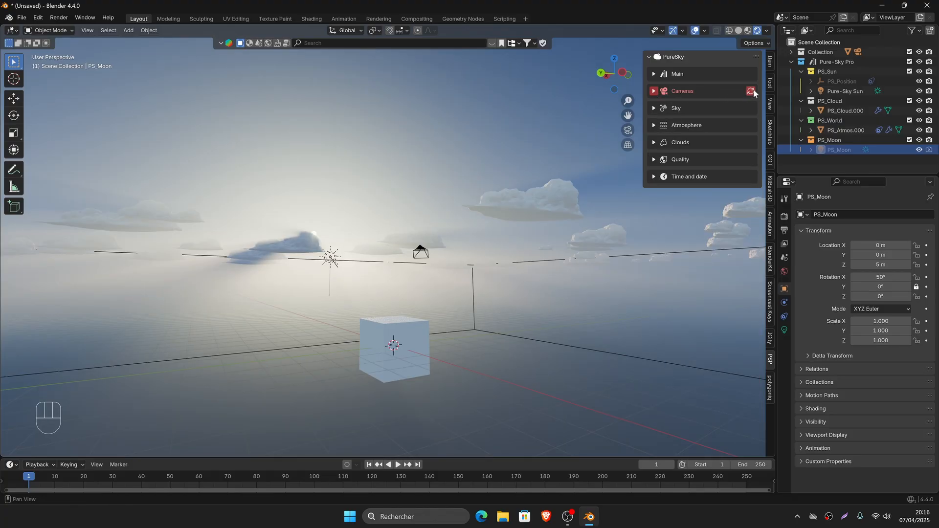
- Expand PureSky's Cameras panel to show the 2000 m Clip End and camera list
left_click(682, 91)
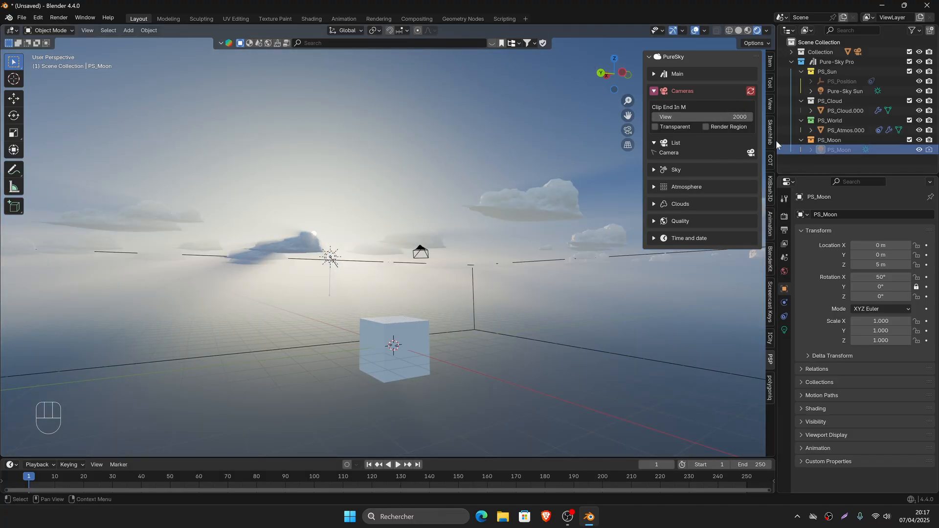
left_click(654, 91)
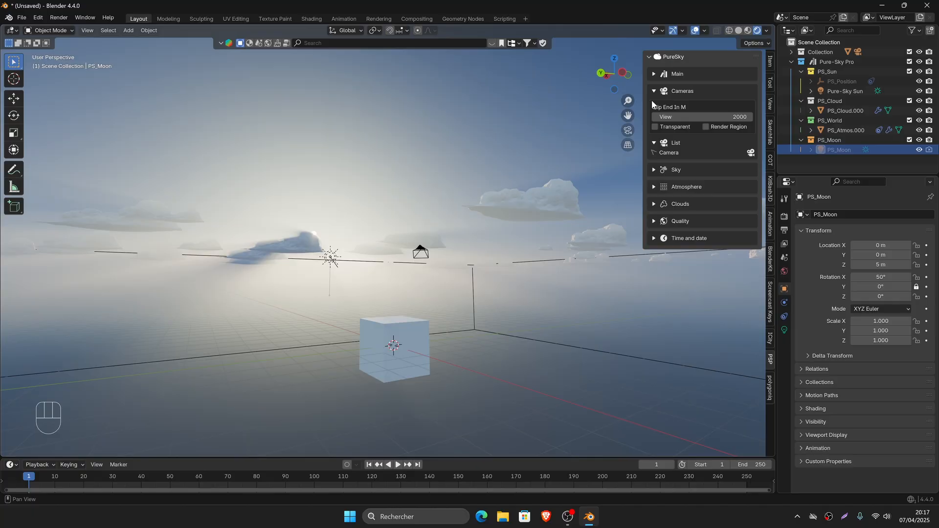
mouse_move(655, 148)
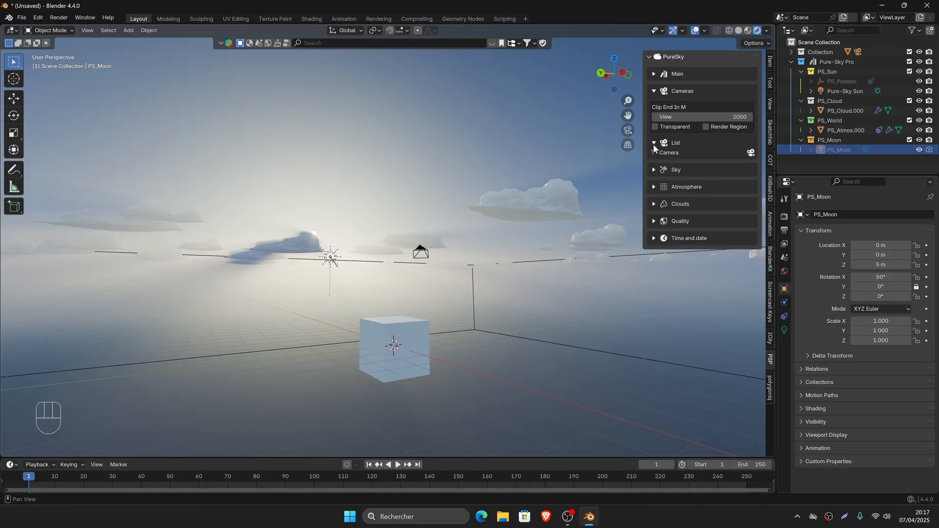
- Fold Cameras, expand Clouds and apply the 08 Cumulus Fractus cloud preset
left_click(653, 91)
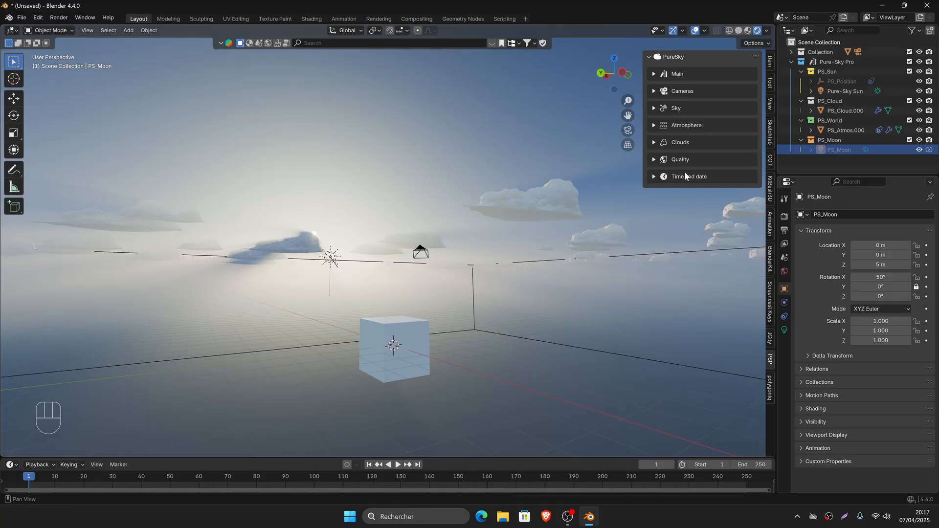
left_click(679, 142)
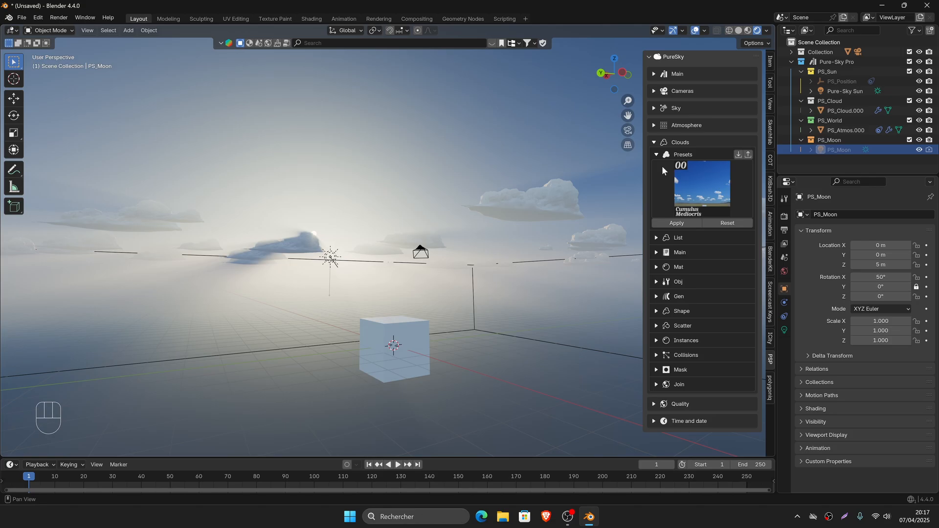
left_click(701, 187)
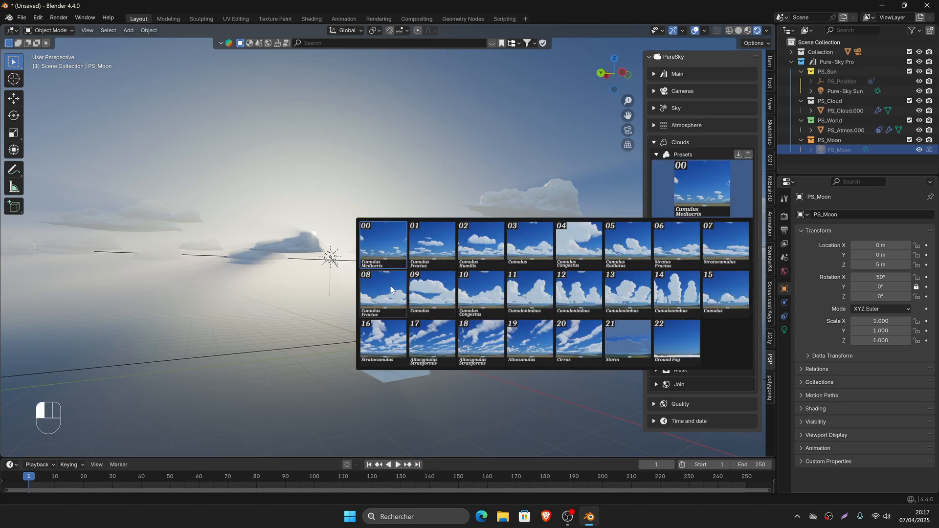
left_click(381, 293)
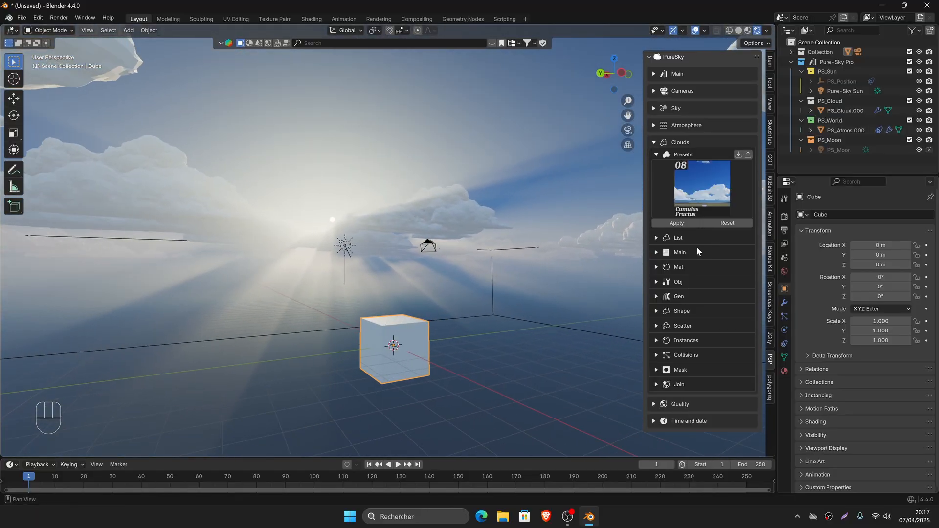
- Expand Clouds > Main and try the Base and Fast viewport cloud modes
left_click(656, 252)
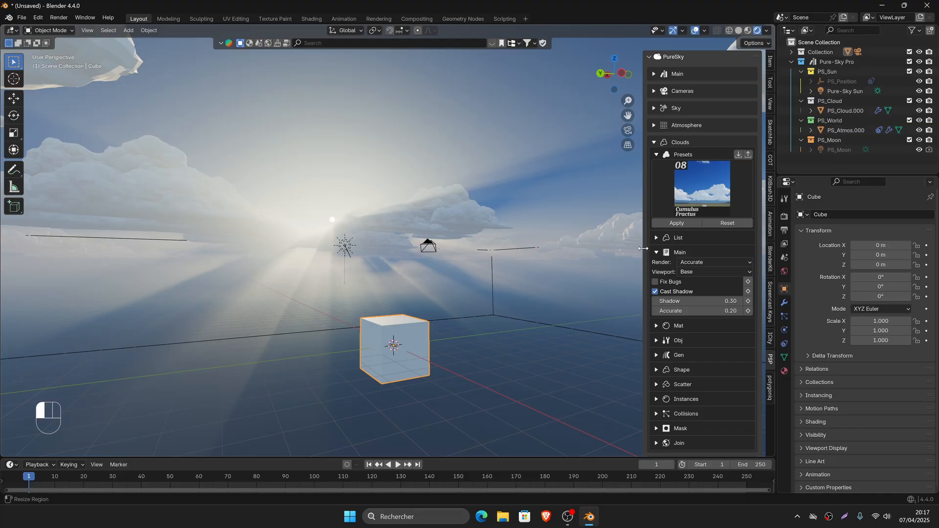
left_click(708, 273)
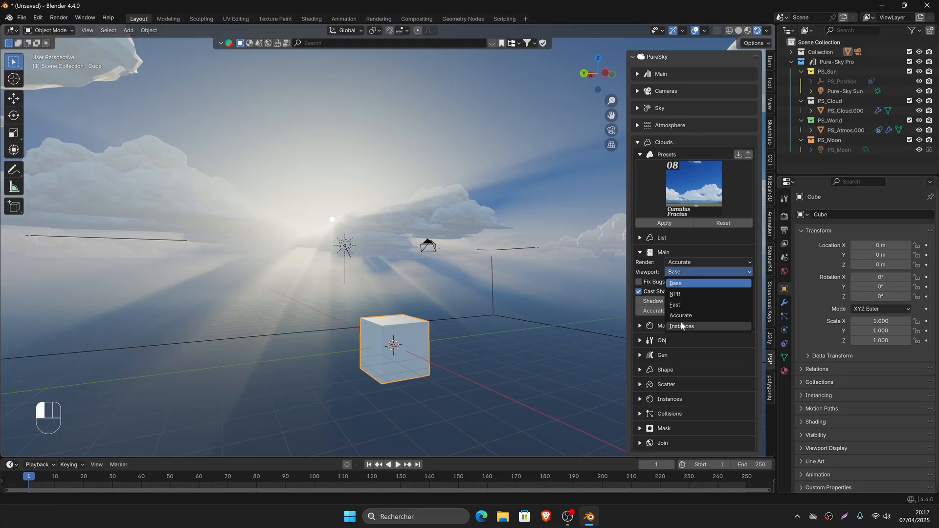
mouse_move(677, 288)
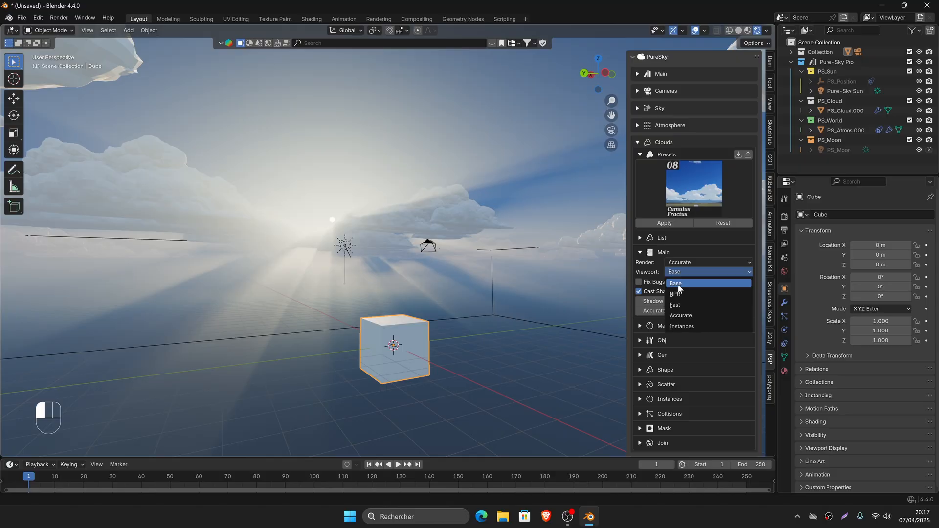
left_click(675, 282)
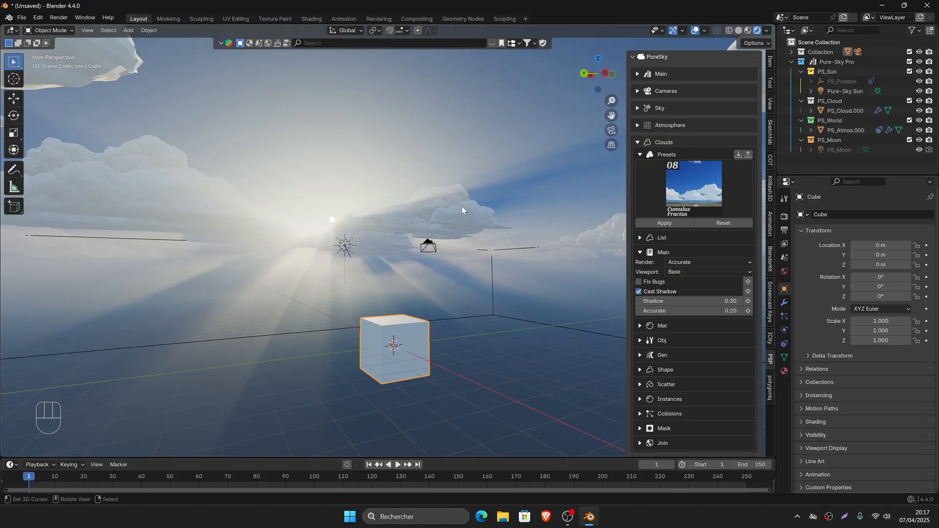
left_click(709, 271)
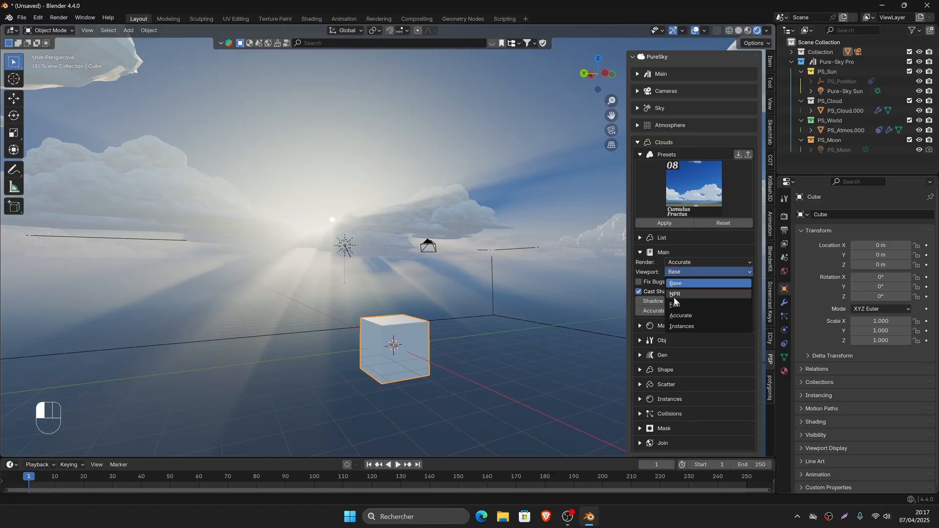
left_click(675, 282)
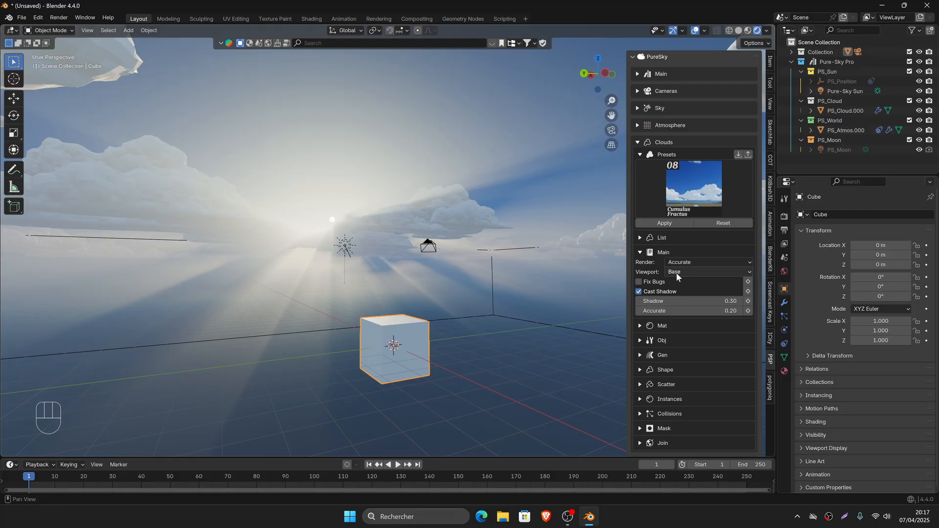
left_click(709, 271)
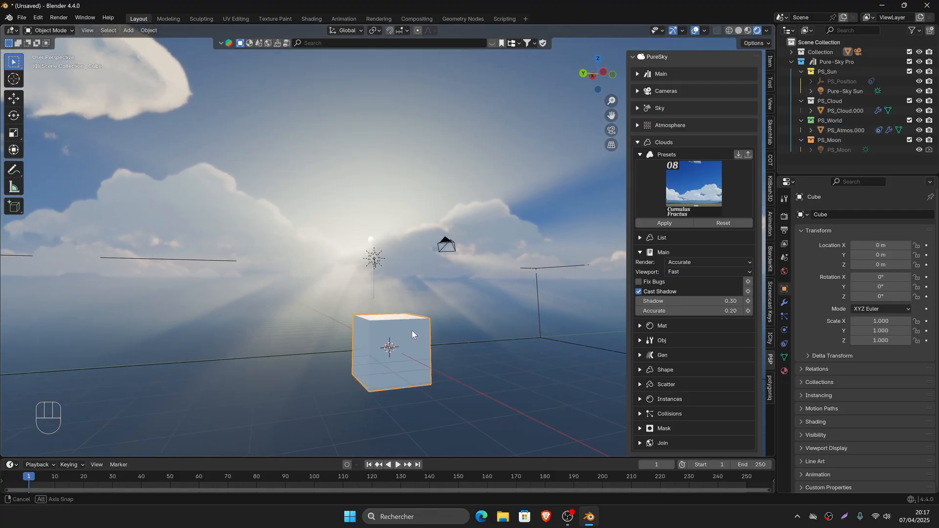
- Switch the viewport clouds to Accurate, then back to Base
left_click(706, 271)
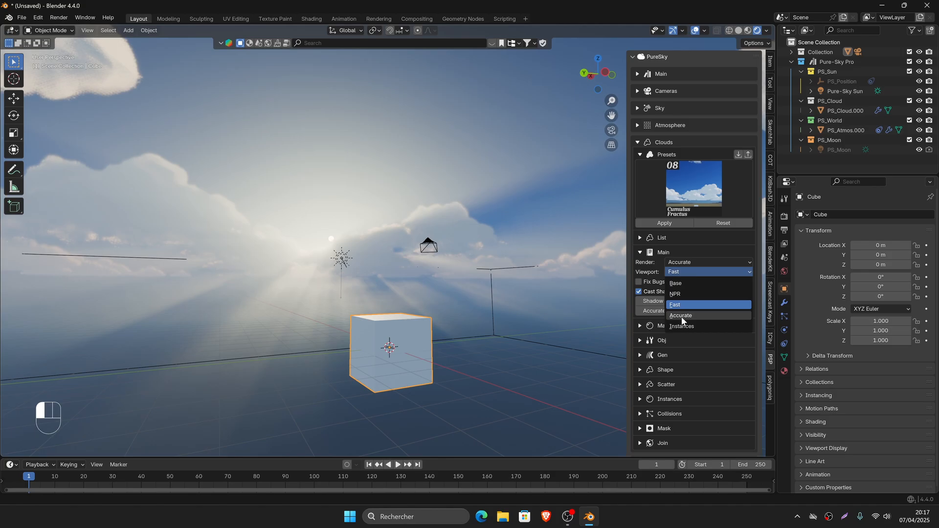
left_click(681, 315)
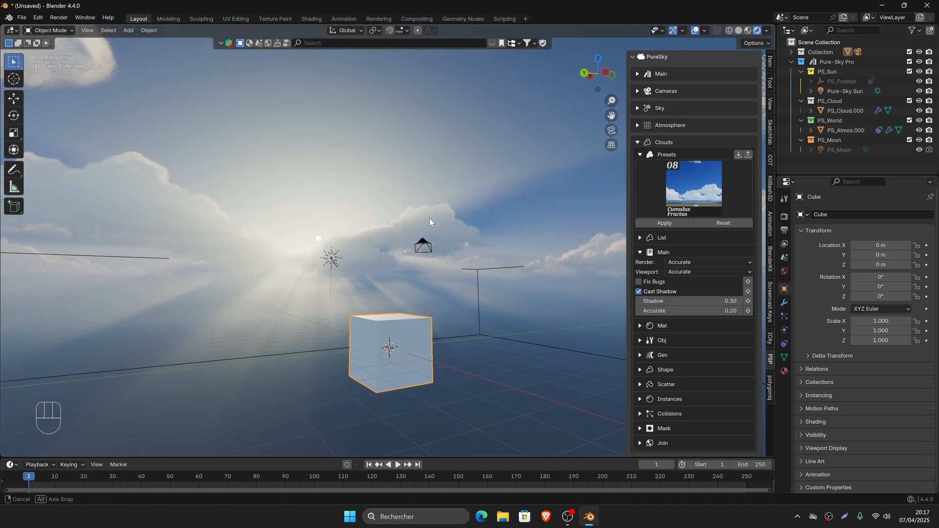
left_click(707, 271)
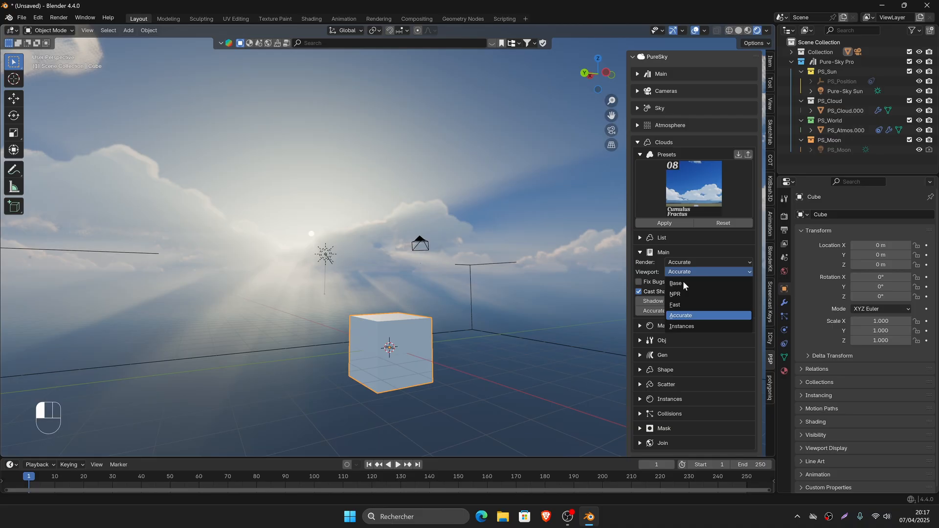
left_click(675, 283)
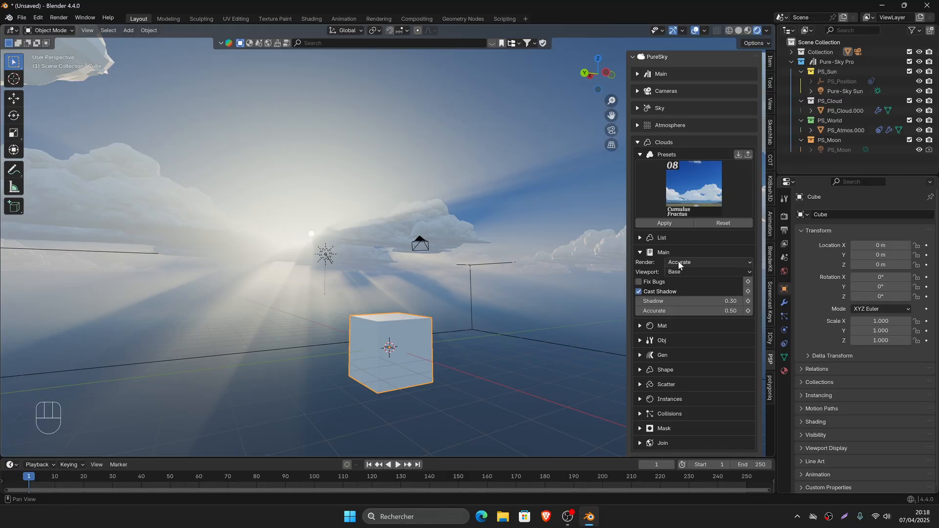
left_click(706, 272)
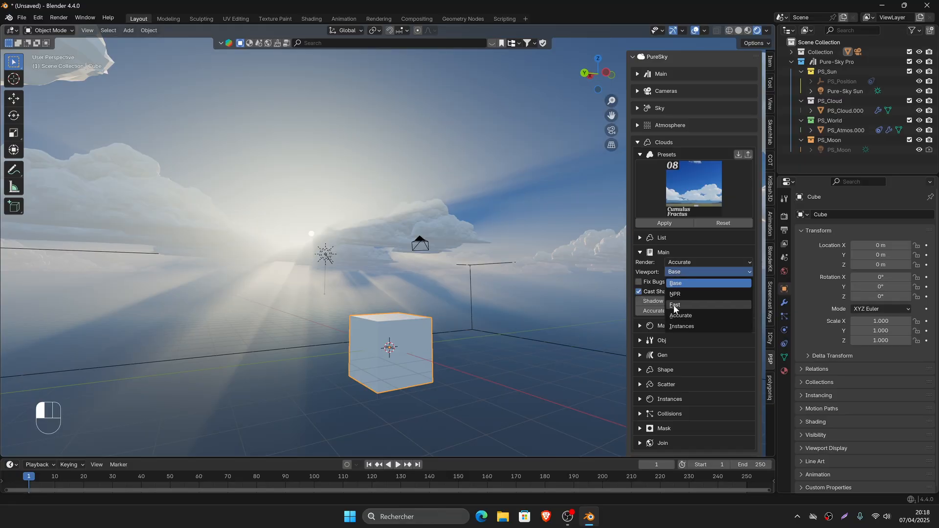
left_click(678, 283)
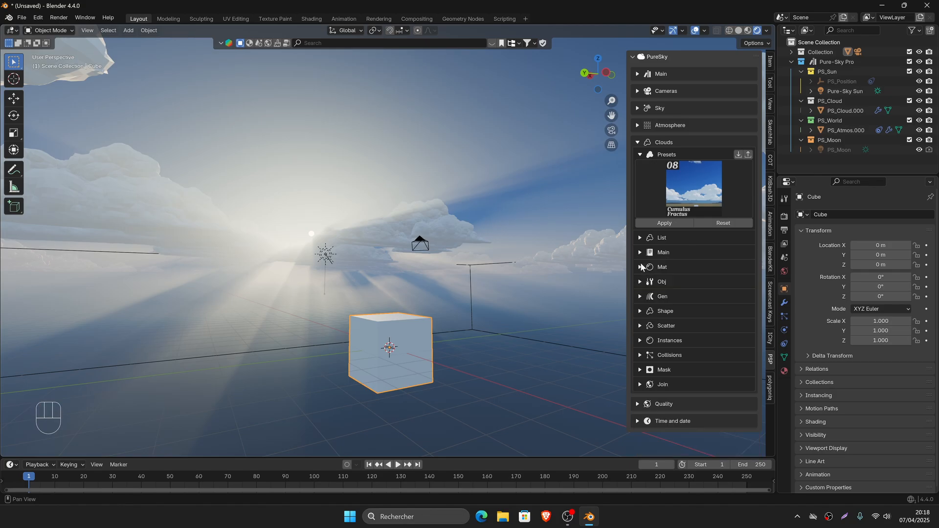
- Check the cloud Mat settings, then enable Sharp Edges in the Obj subpanel
left_click(639, 267)
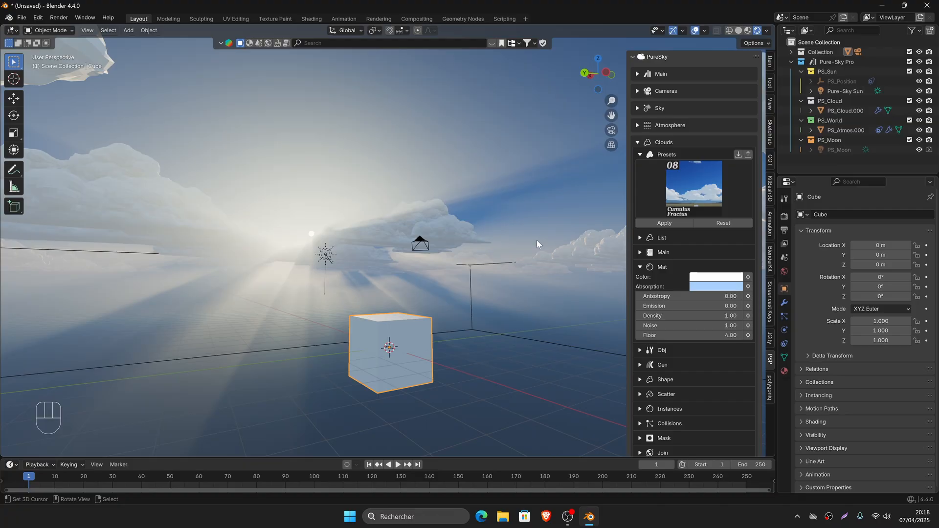
left_click(714, 277)
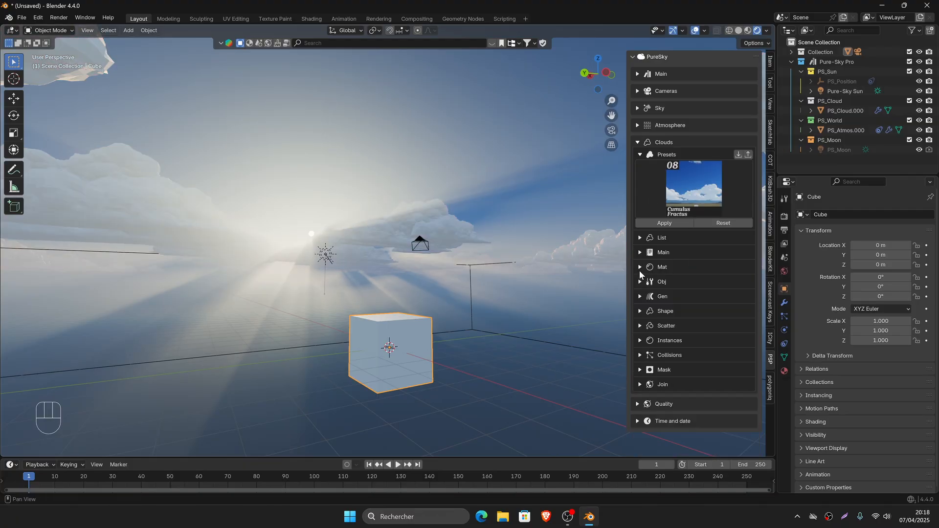
left_click(662, 281)
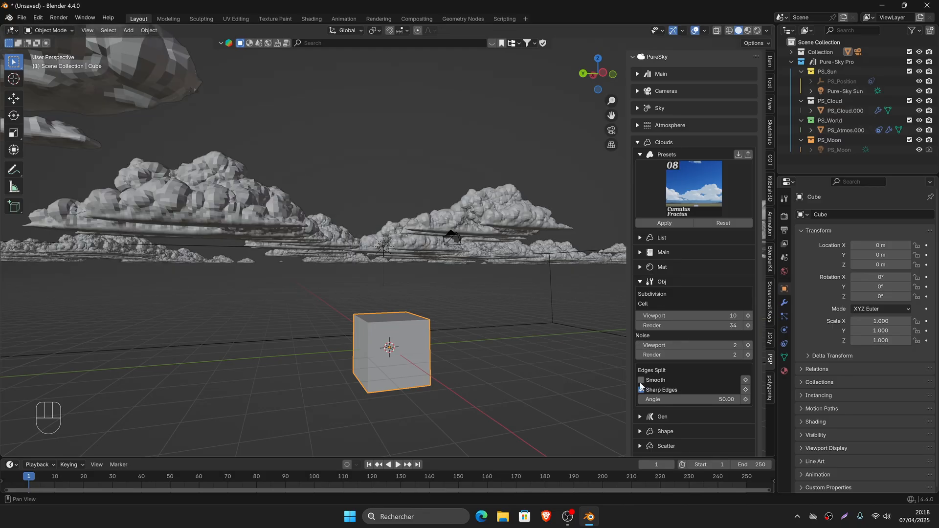
left_click(640, 390)
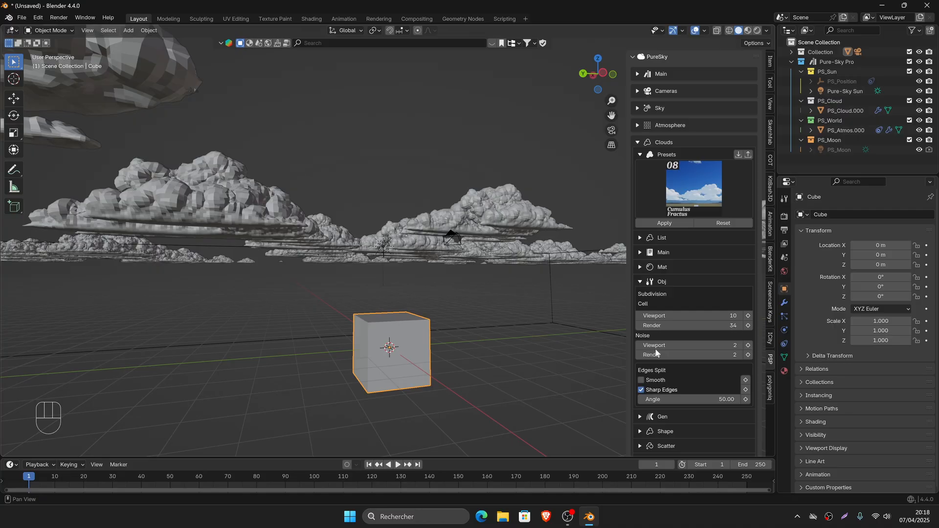
- Fold away the Main, presets and Obj cloud subpanels
left_click(640, 251)
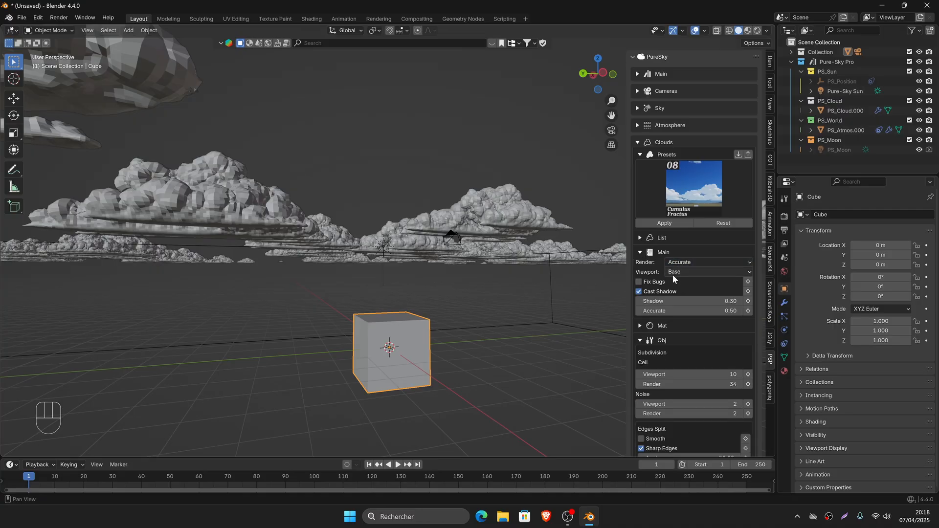
left_click(639, 253)
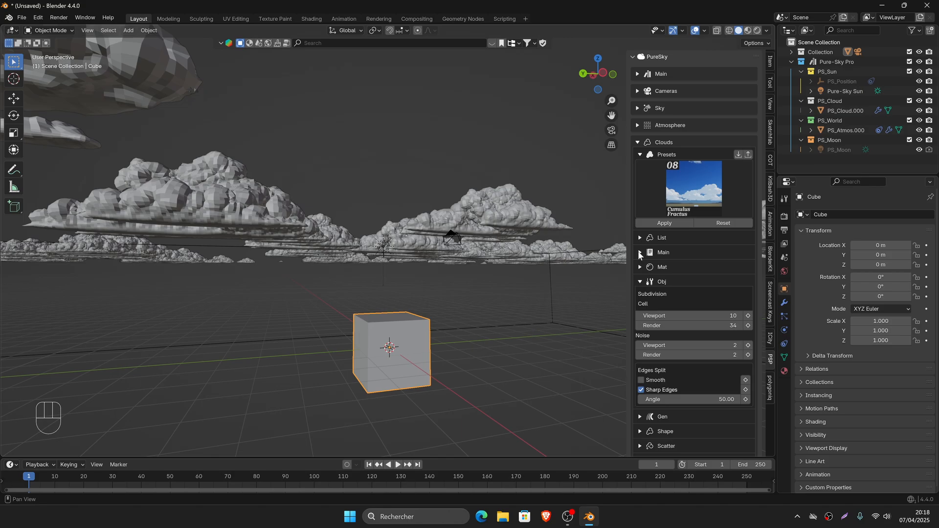
left_click(639, 154)
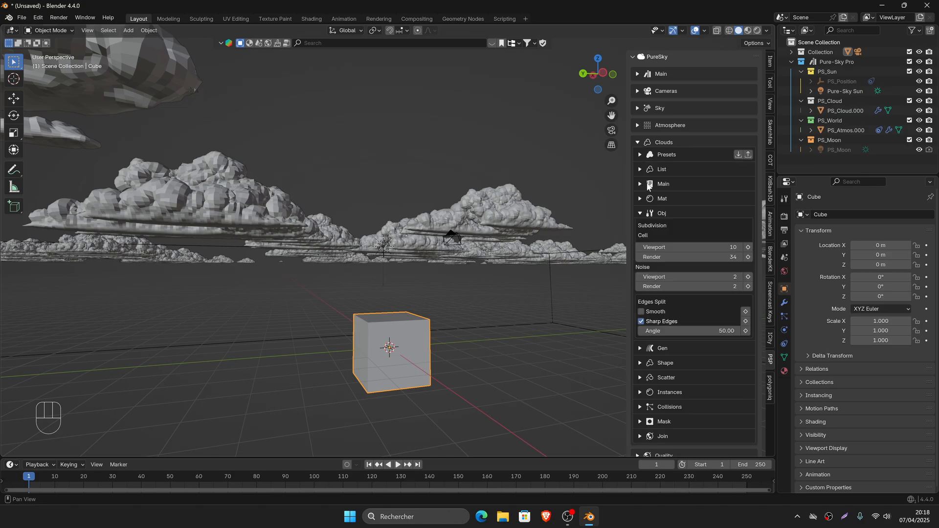
left_click(639, 214)
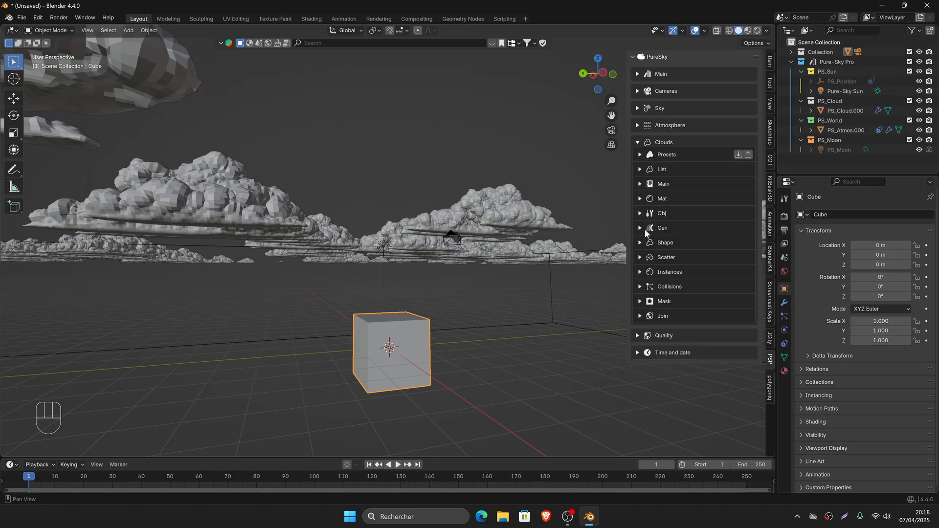
- Play the cloud animation, stop at frame 151, and collapse the Clouds panel
key("space")
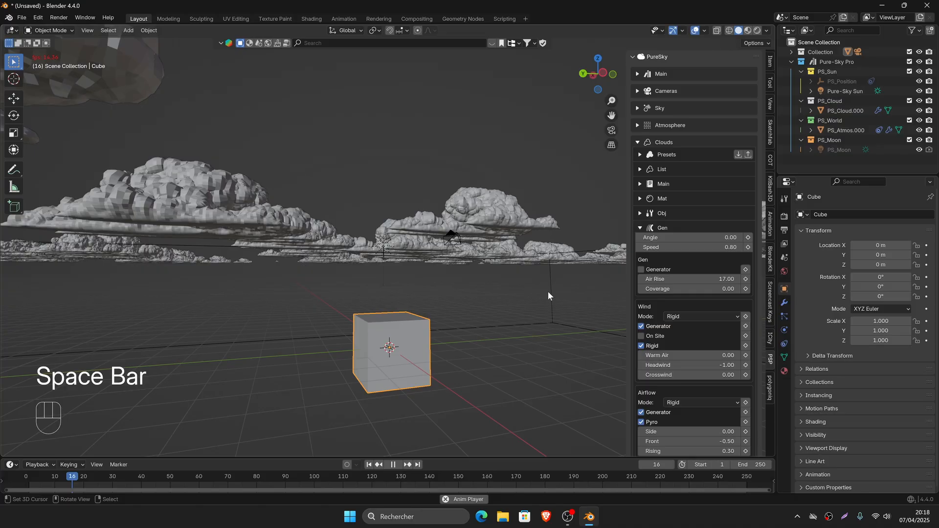
key("space")
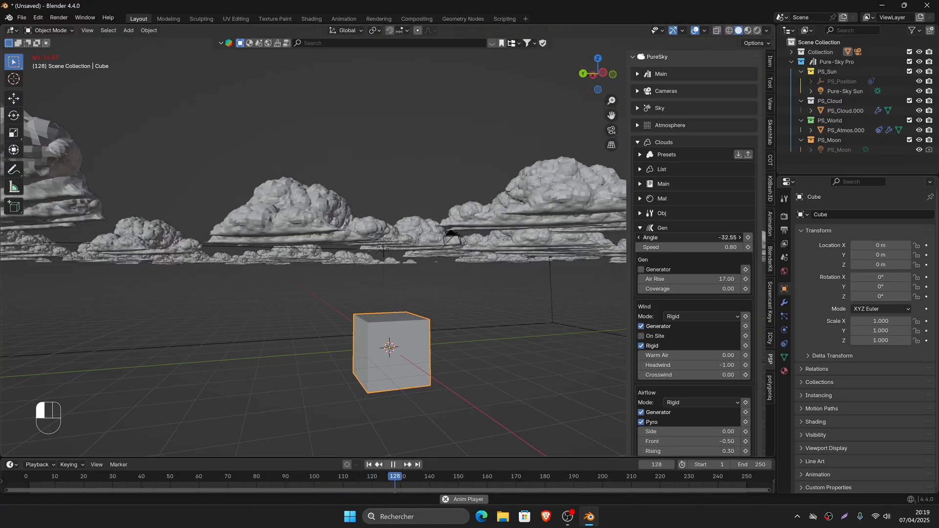
key("space")
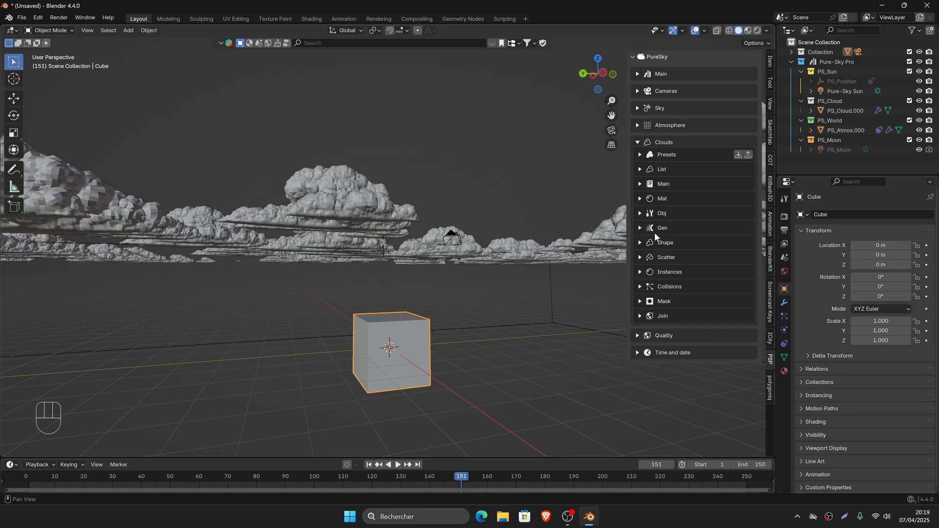
left_click(639, 264)
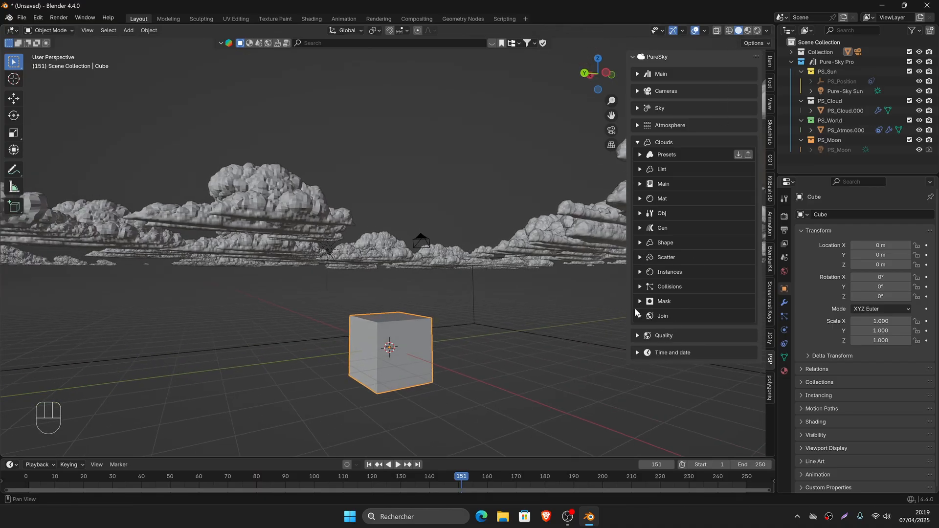
left_click(639, 142)
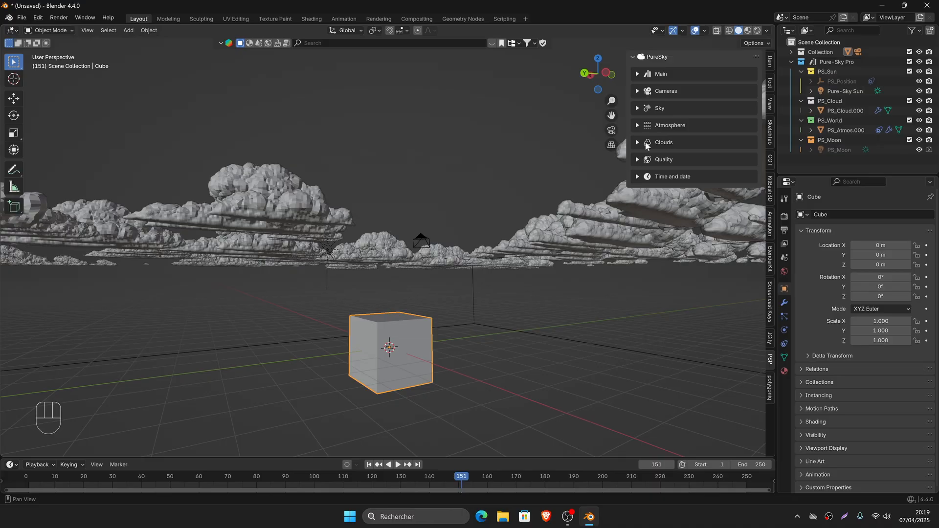
mouse_move(667, 143)
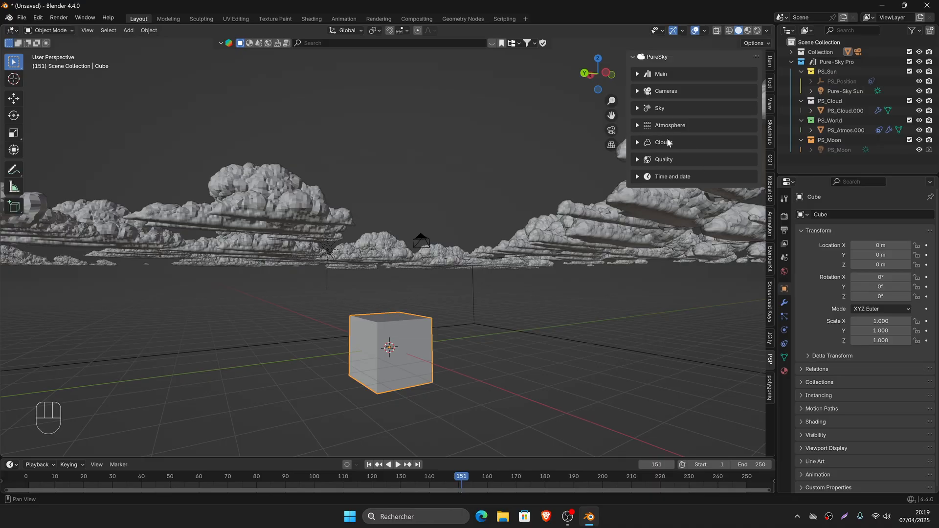
mouse_move(635, 159)
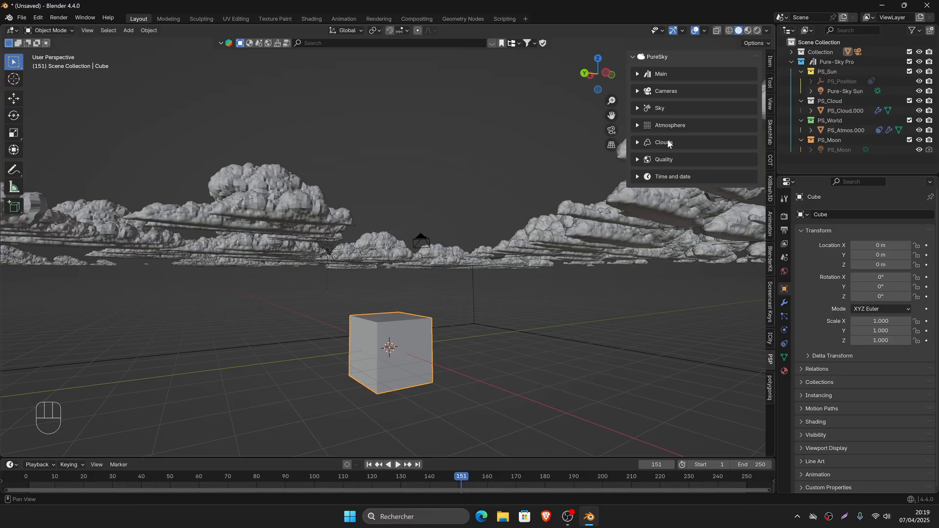
mouse_move(646, 152)
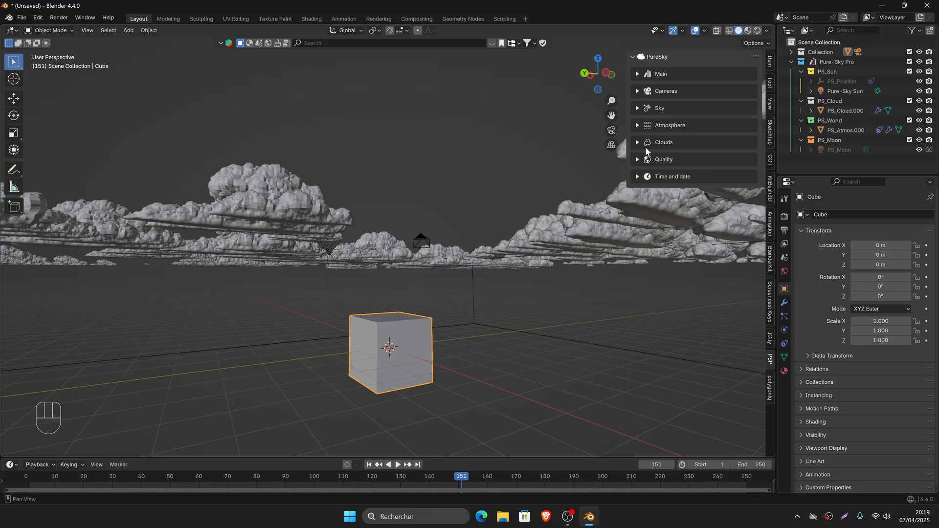
- Preview the sky in Rendered shading, then switch back to Solid
left_click(766, 31)
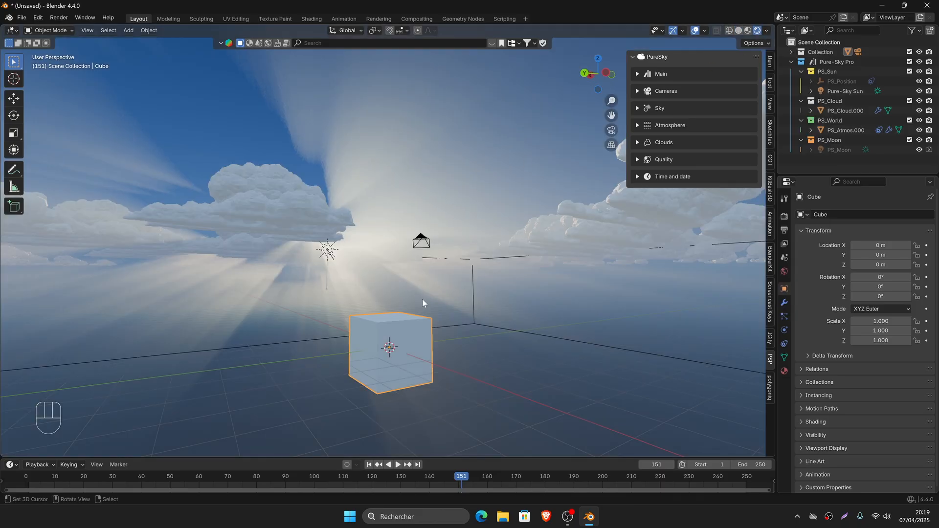
left_click(369, 467)
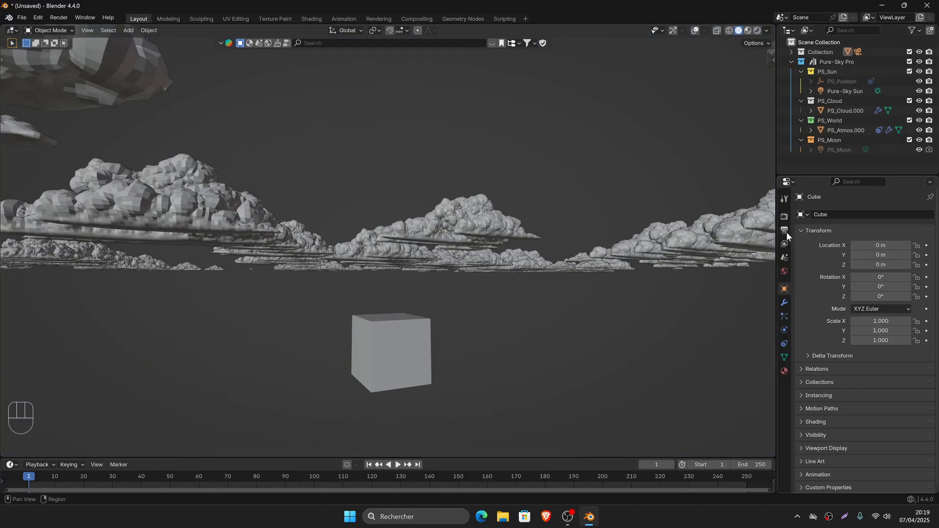
- Set the render engine to Cycles with GPU Compute as the device
left_click(783, 217)
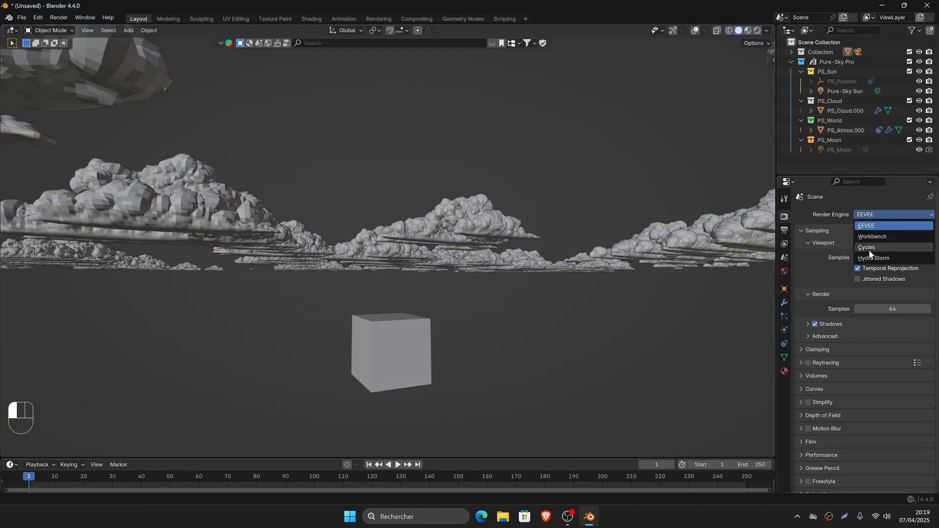
left_click(867, 246)
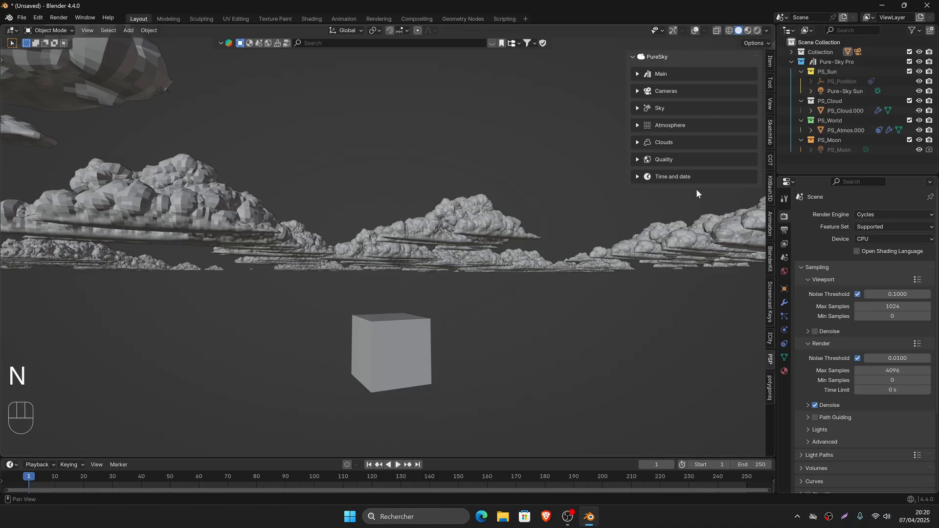
left_click(892, 238)
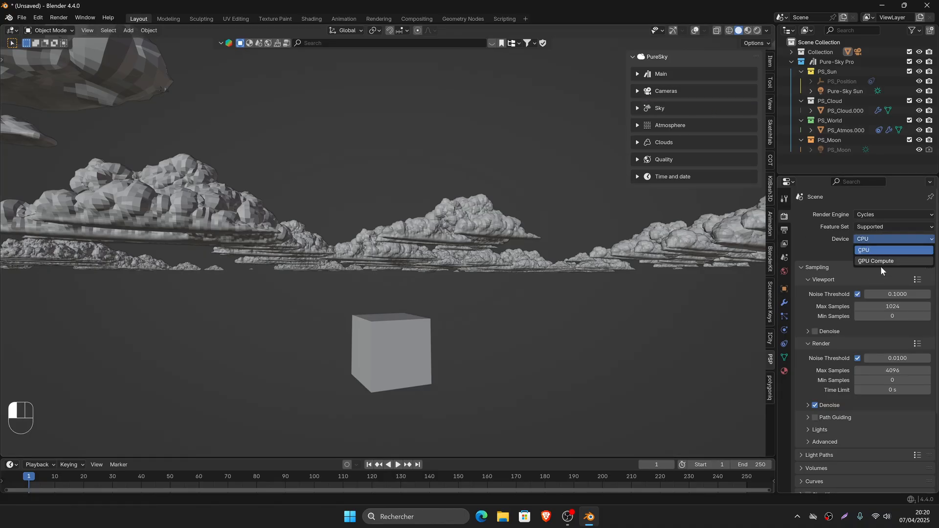
left_click(875, 261)
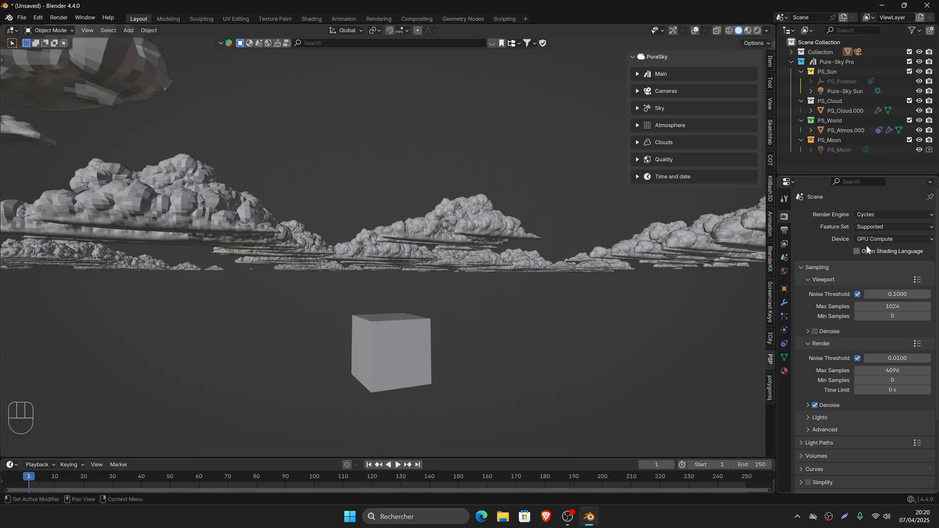
- Set viewport Max Samples to 50, denoise from sample 20, then return to EEVEE
double_click(892, 306)
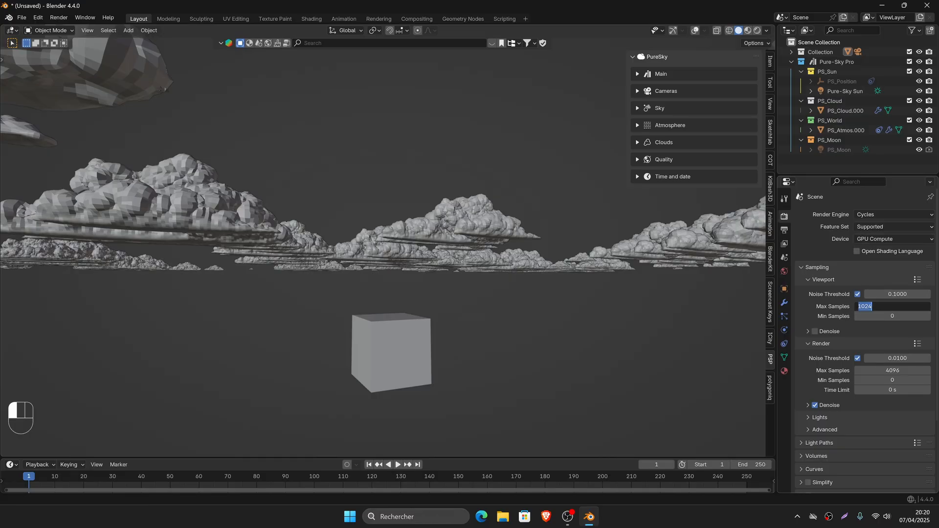
type("50")
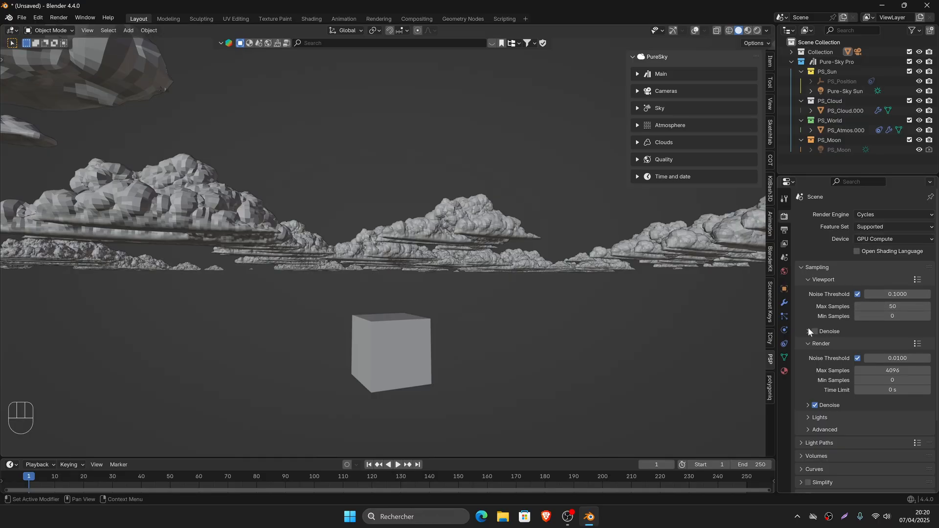
left_click(813, 331)
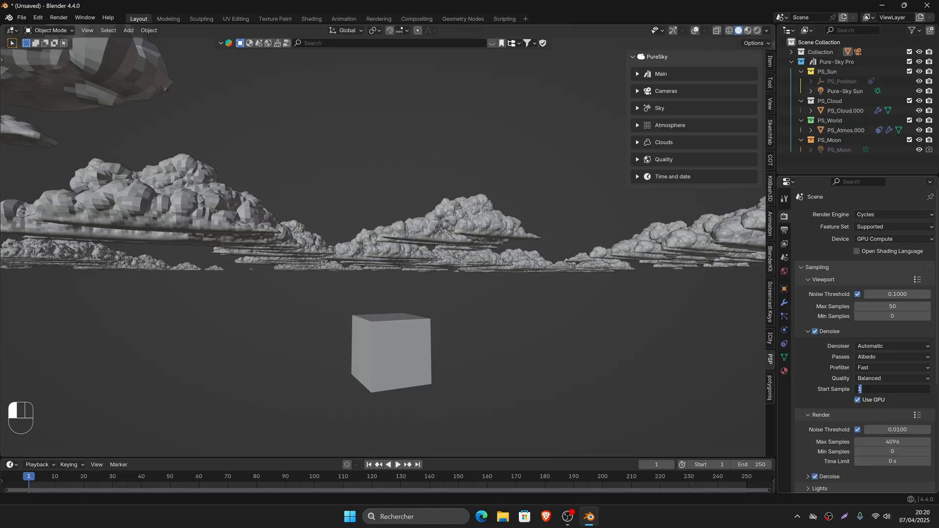
type("20")
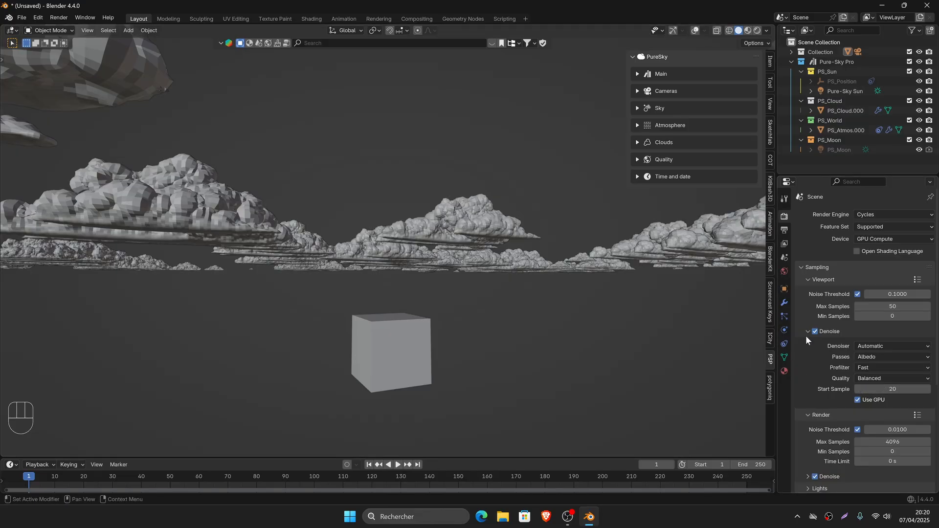
left_click(816, 267)
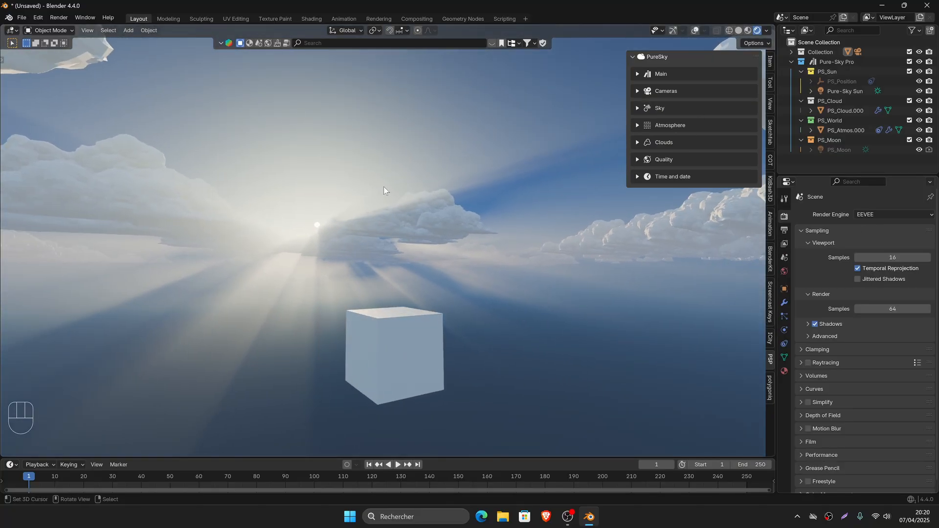
- Expand and inspect PureSky's Quality settings beside Time and date, then fold Quality away
left_click(663, 160)
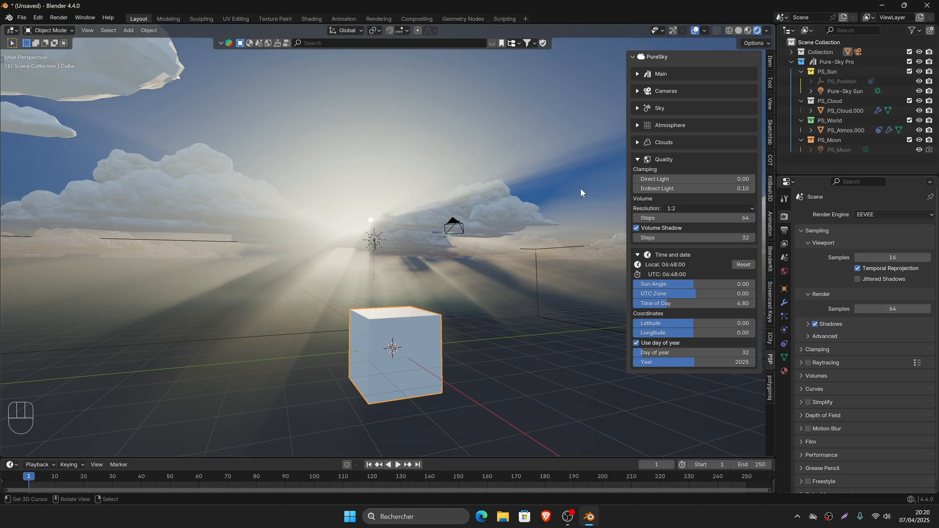
mouse_move(661, 179)
type("2")
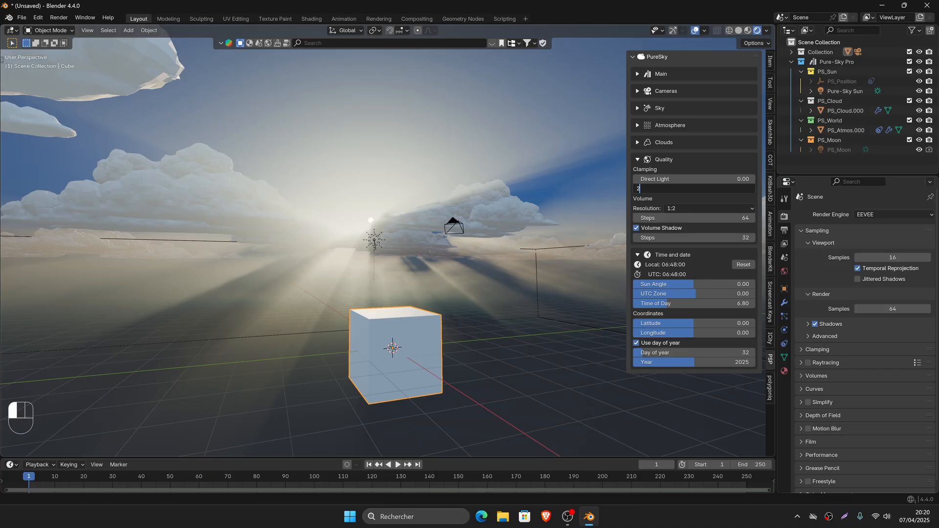
left_click(637, 160)
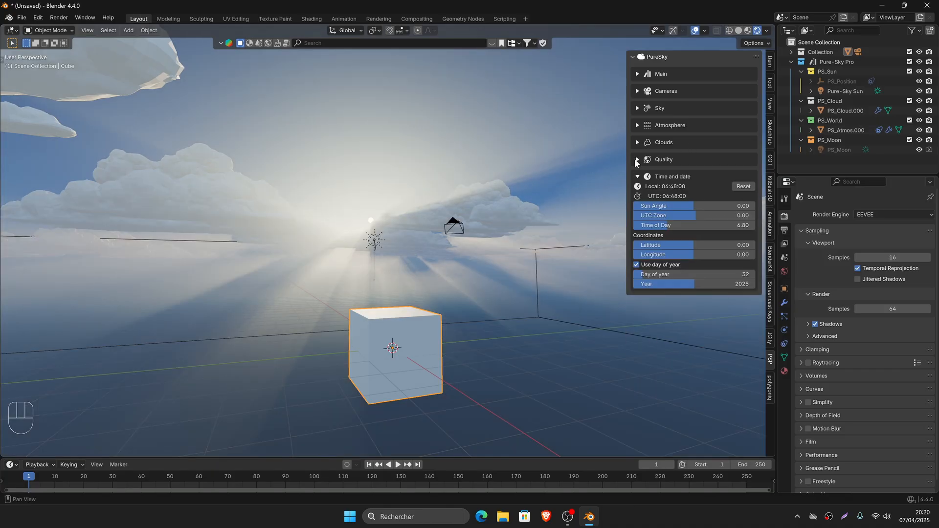